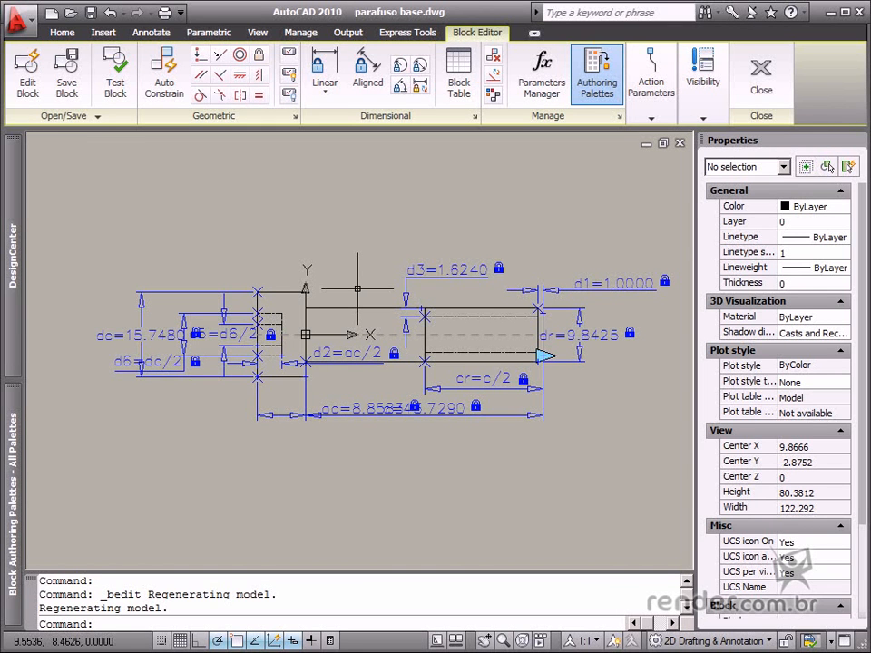
pyautogui.moveTo(306, 494)
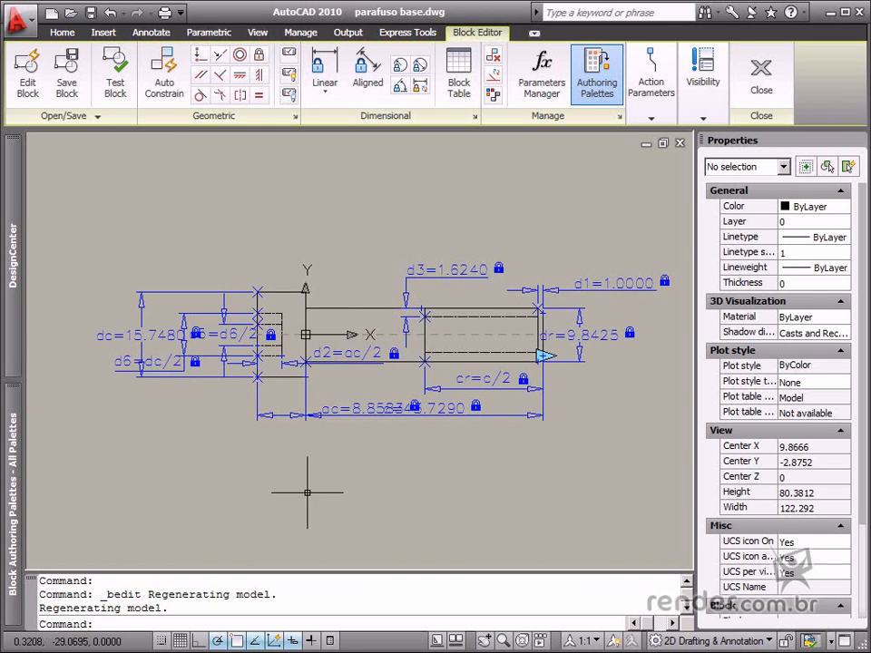
pyautogui.moveTo(603, 283)
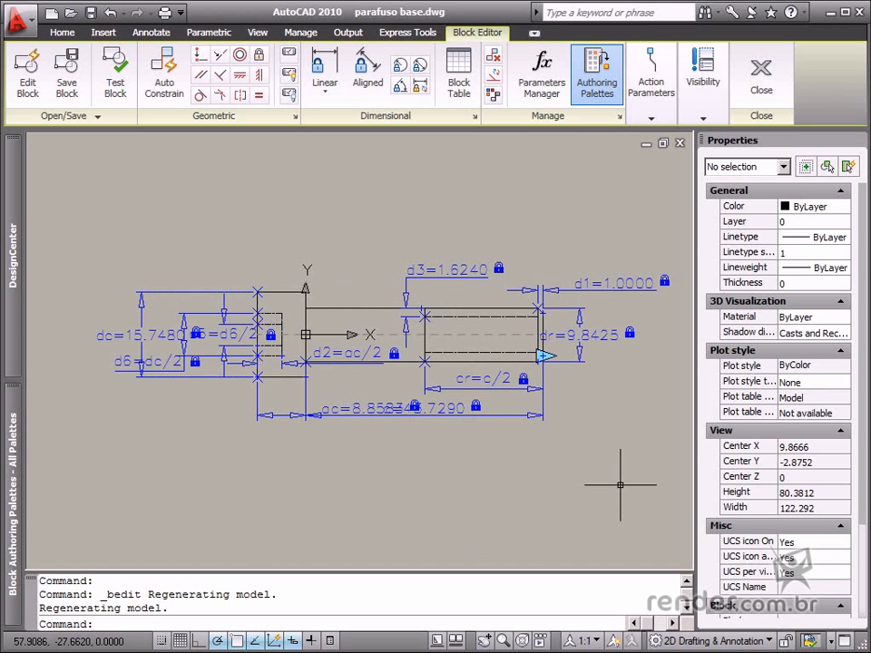
pyautogui.moveTo(265, 290)
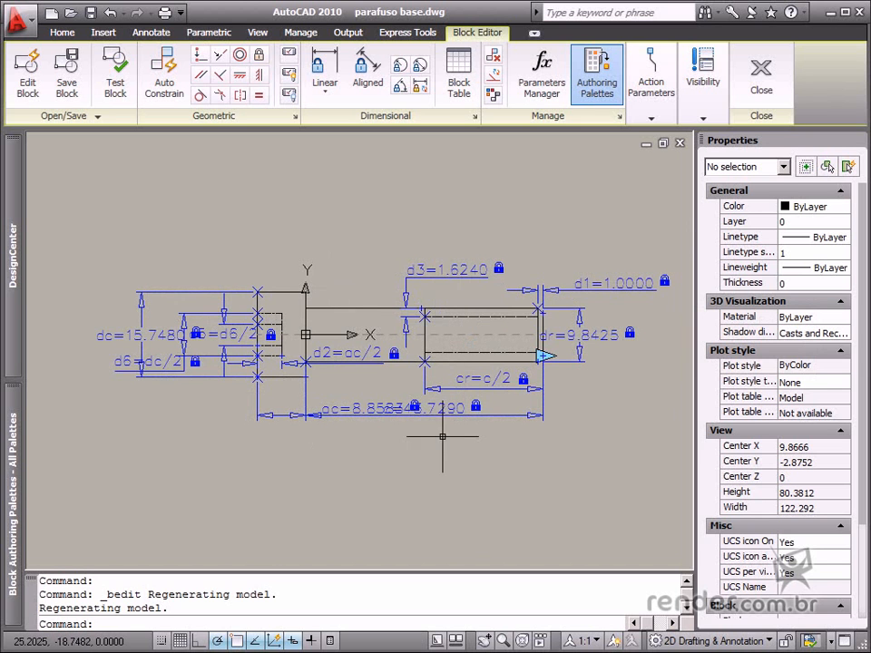
pyautogui.moveTo(425, 449)
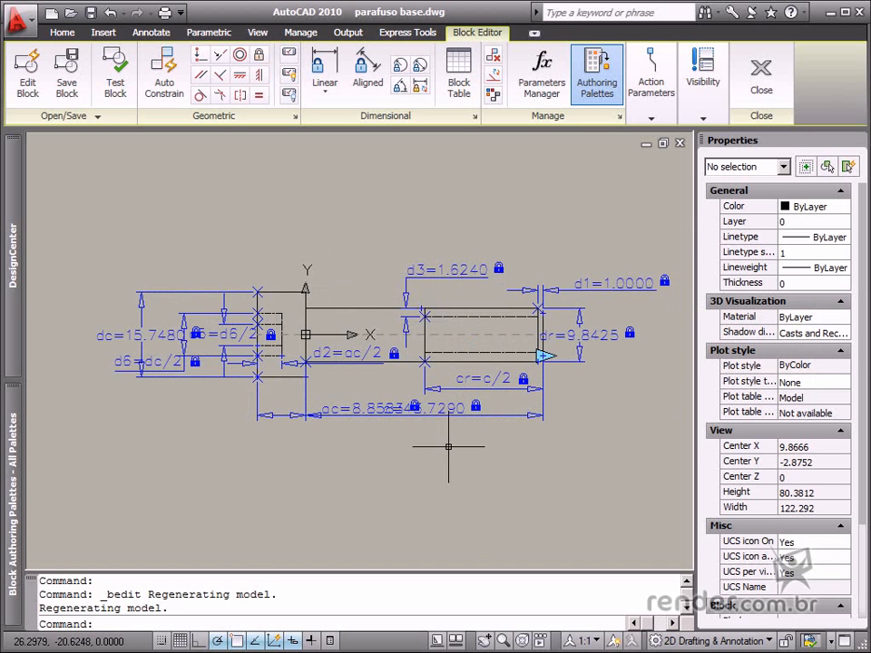
pyautogui.moveTo(426, 414)
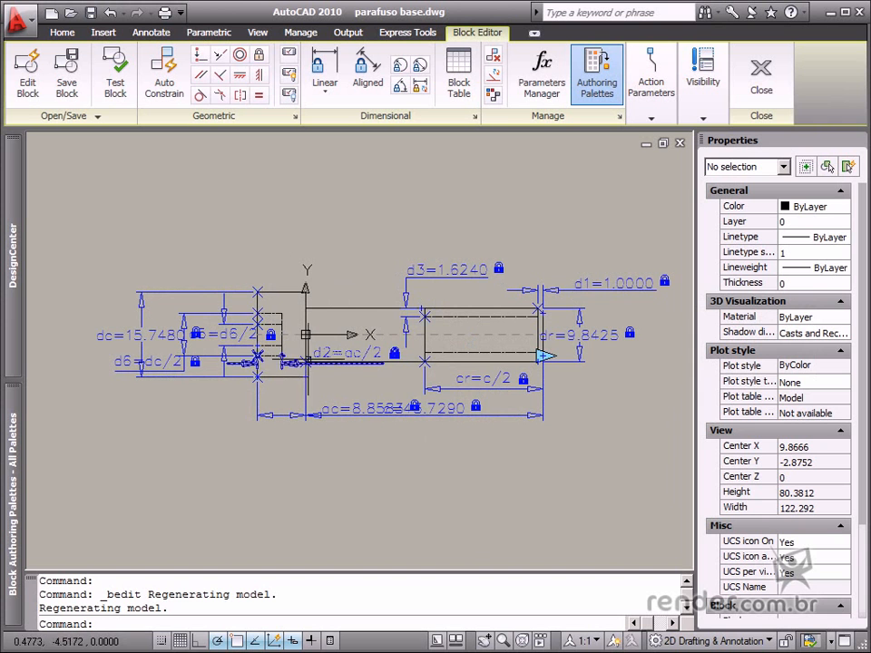
pyautogui.moveTo(424, 316)
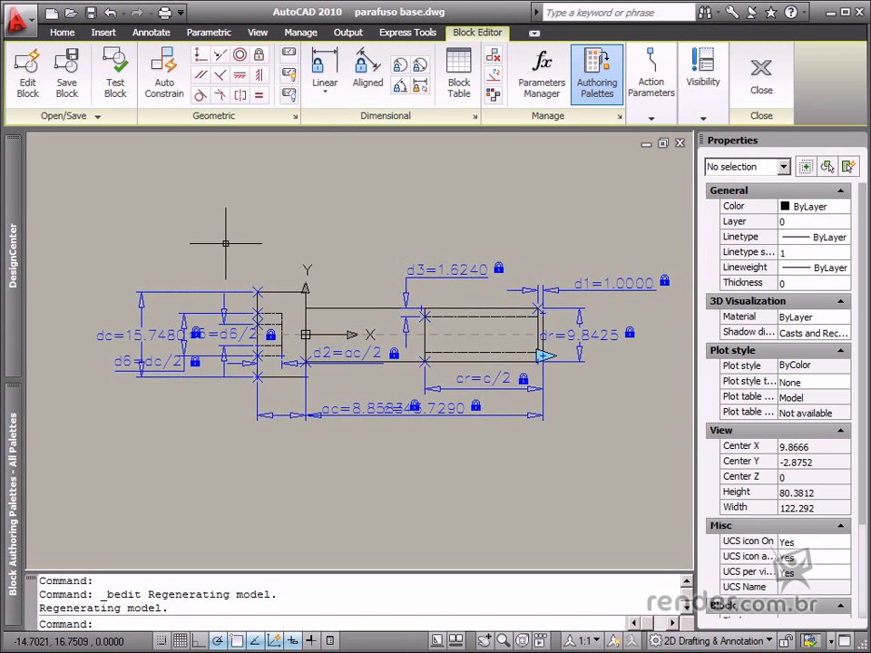
pyautogui.moveTo(606, 447)
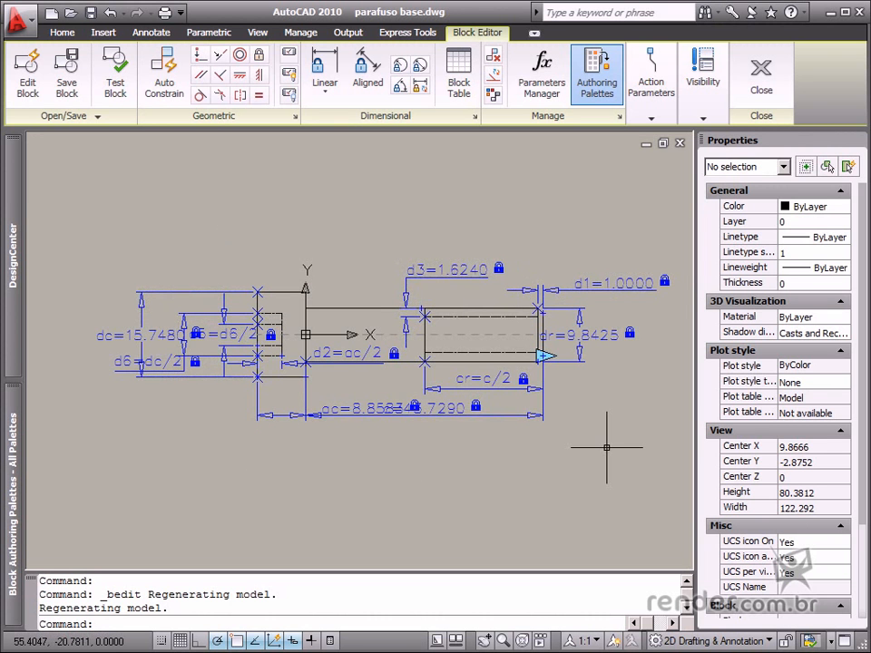
pyautogui.moveTo(603, 443)
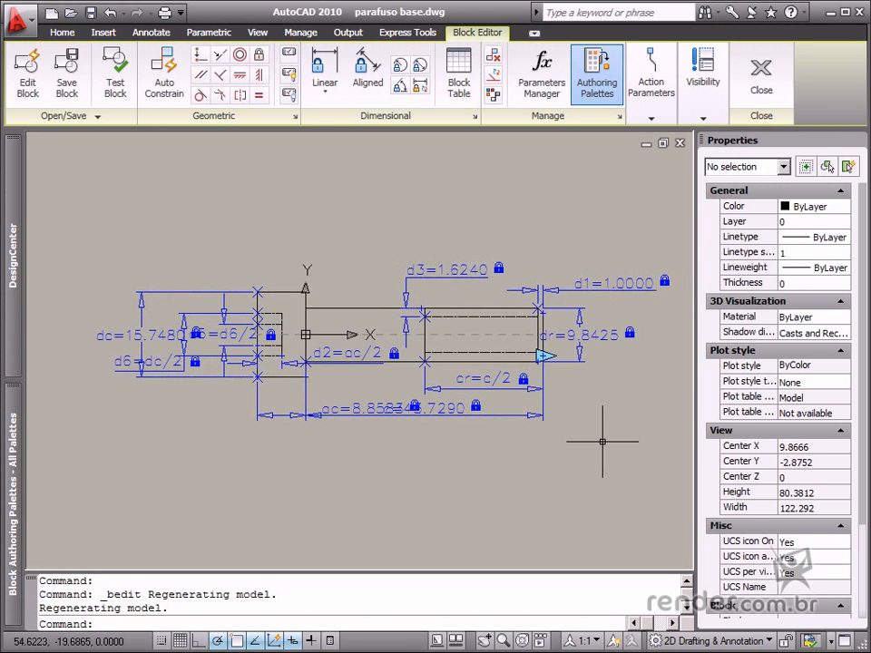
pyautogui.moveTo(549, 425)
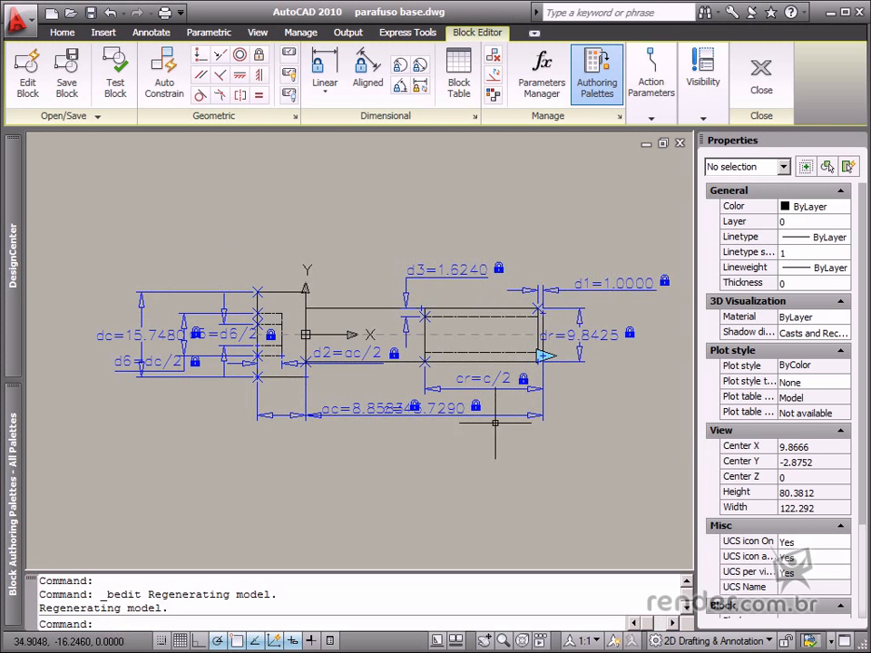
# - Select constraint c (43.729) and set its distance type to List in Properties
pyautogui.click(424, 414)
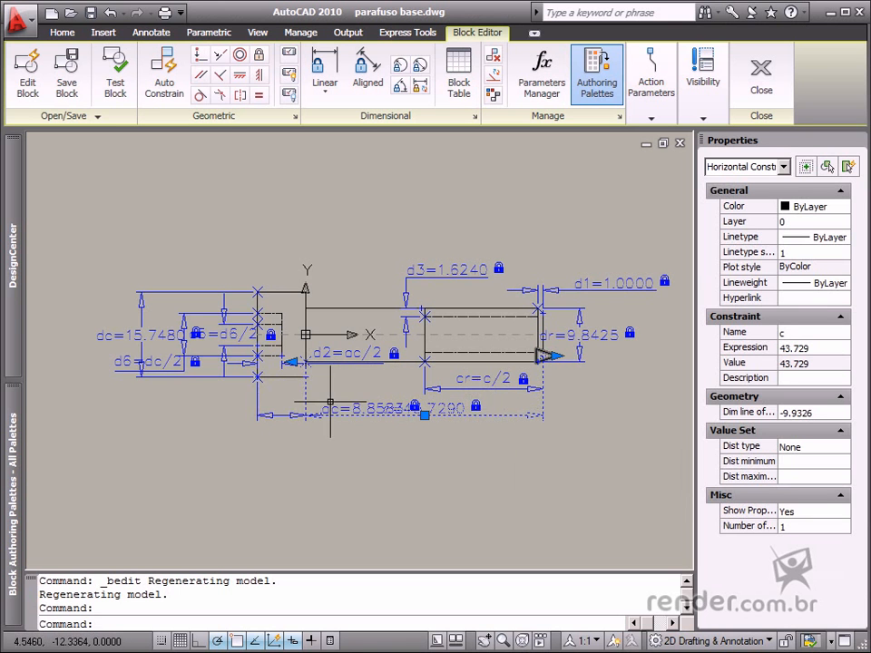
pyautogui.moveTo(305, 414)
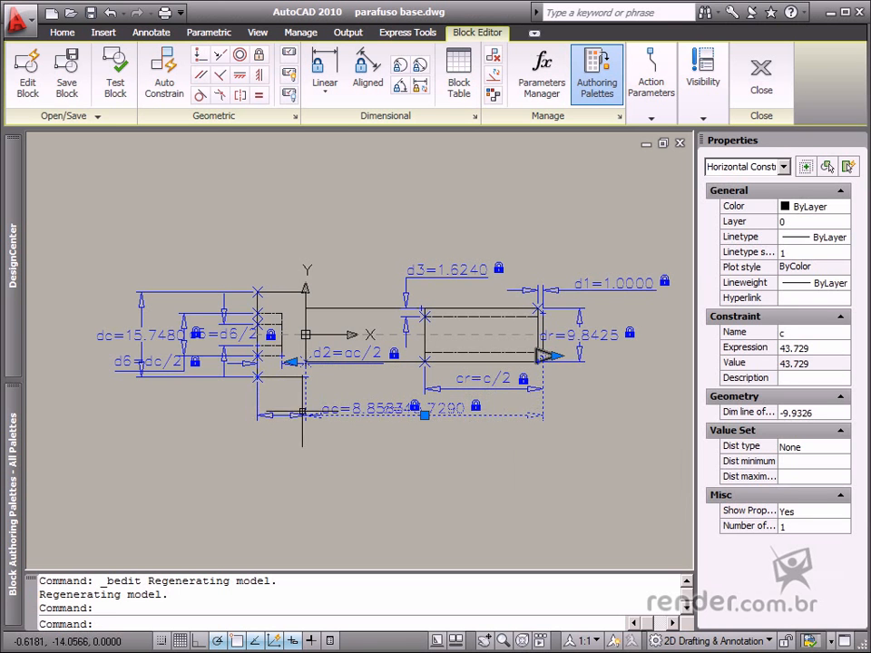
pyautogui.moveTo(470, 429)
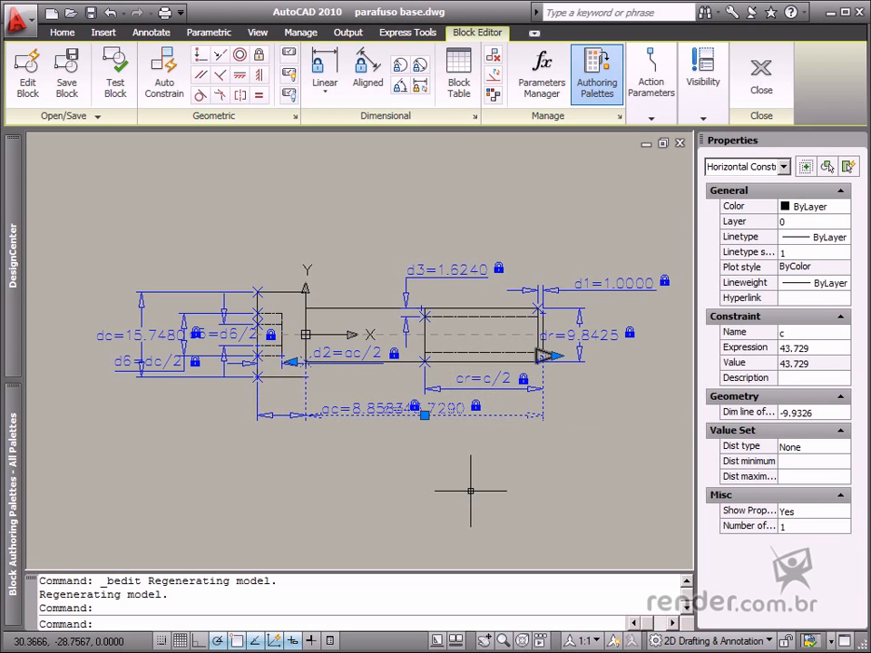
pyautogui.moveTo(476, 408)
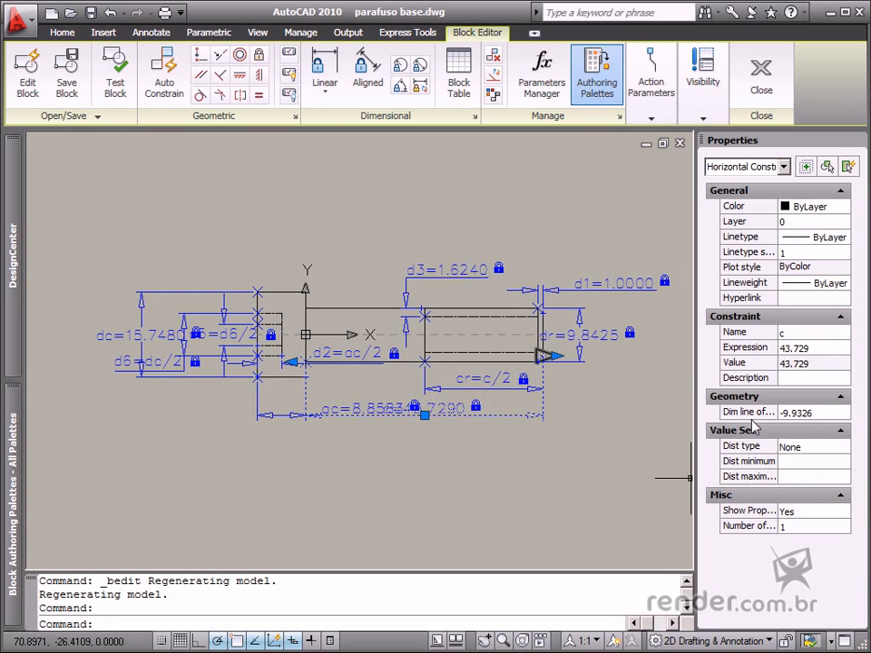
pyautogui.moveTo(748, 444)
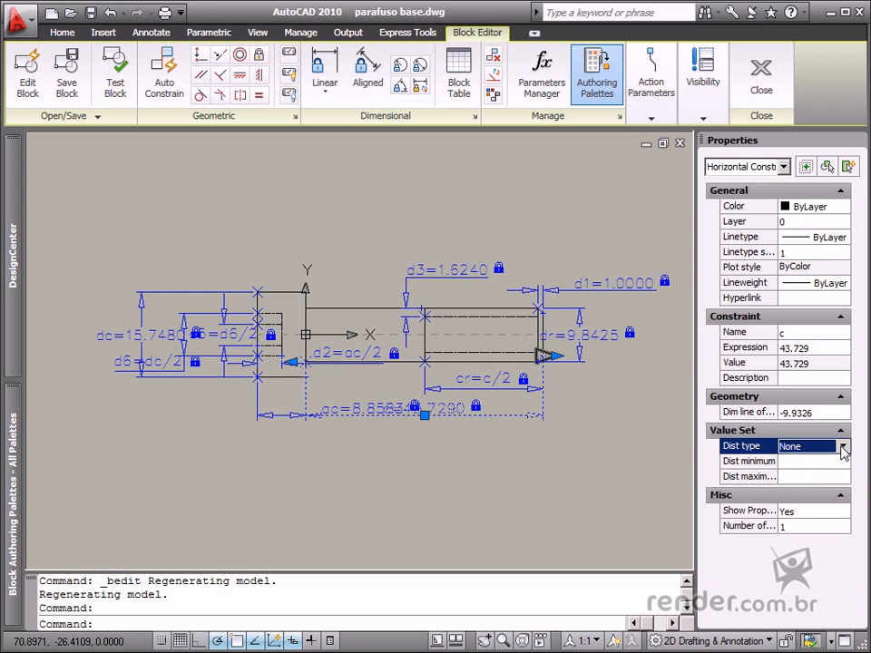
pyautogui.click(790, 447)
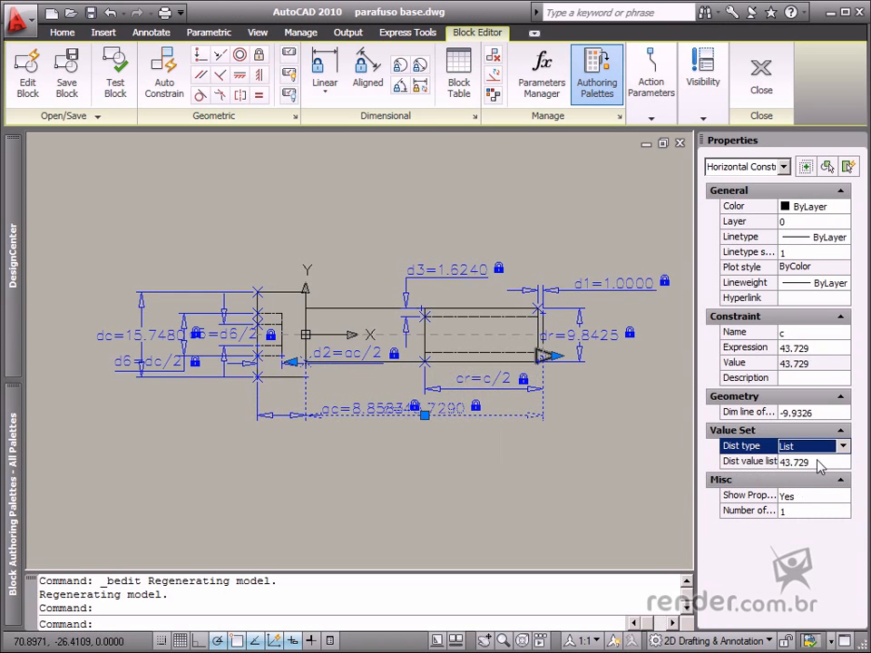
# - Fill constraint c's distance list with 40, 45, 50, 55, 60, 65 and remove 43.729
pyautogui.click(842, 461)
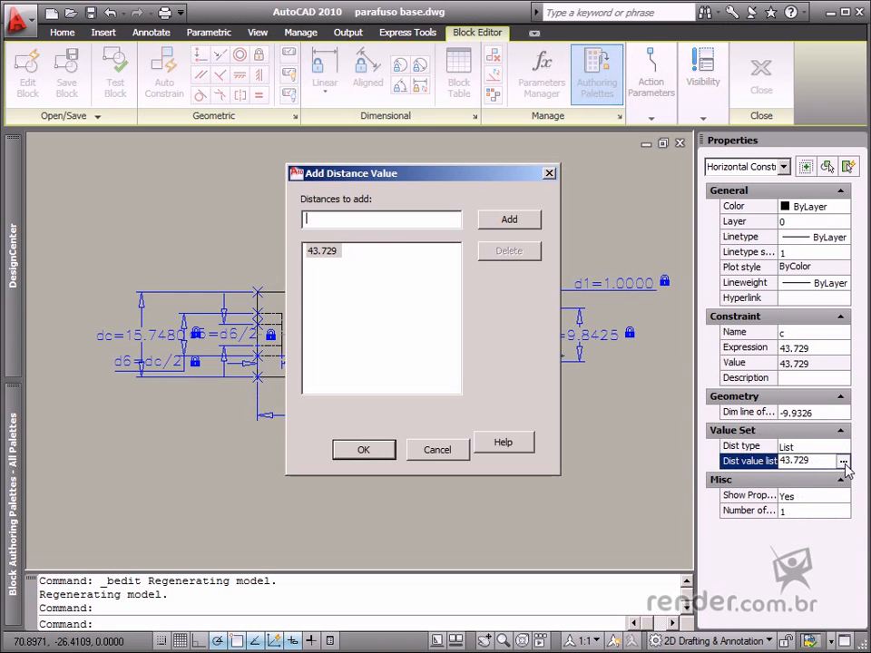
pyautogui.write('40,45,')
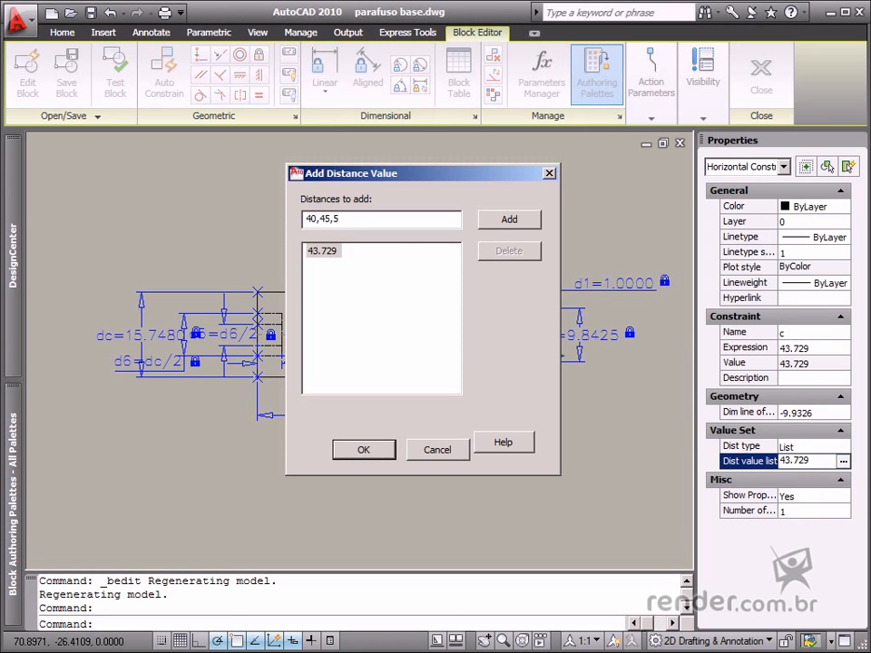
pyautogui.write('50,55')
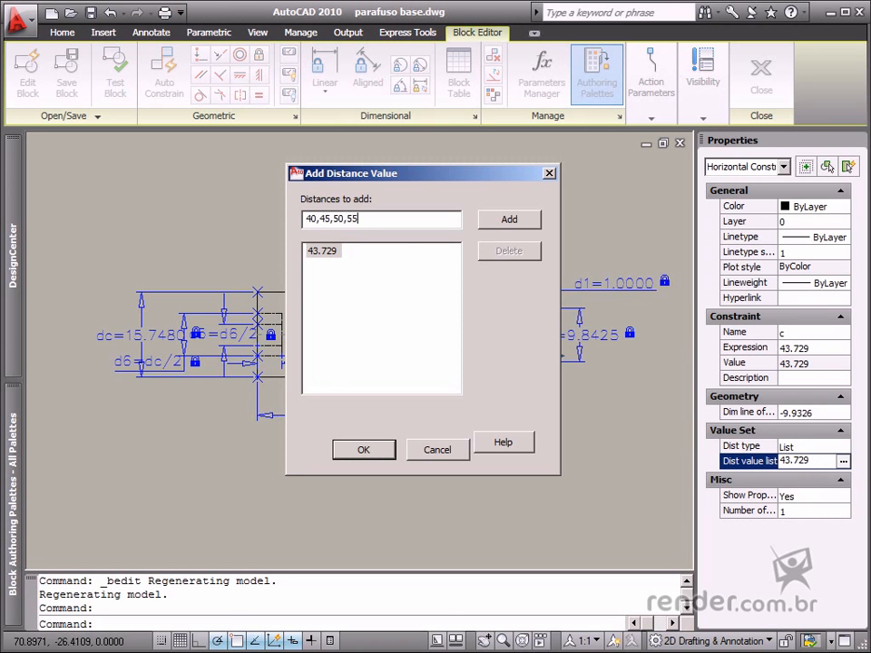
pyautogui.write(',60,62')
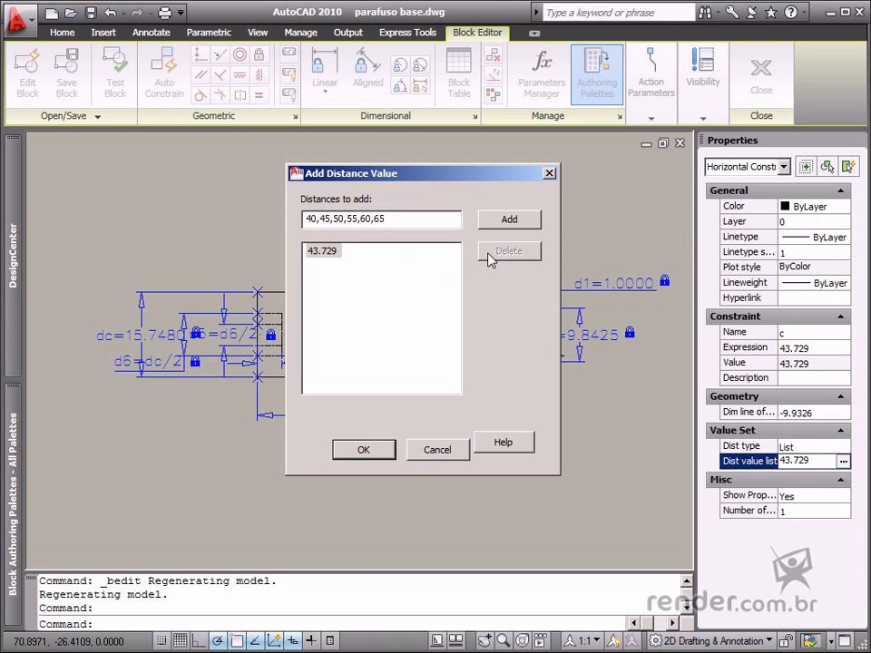
pyautogui.click(508, 218)
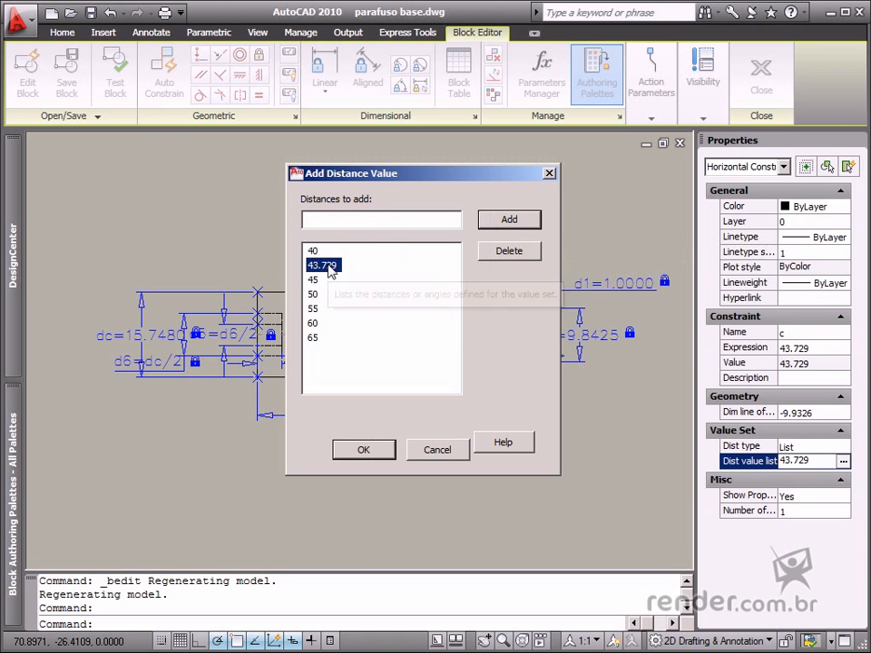
pyautogui.click(508, 251)
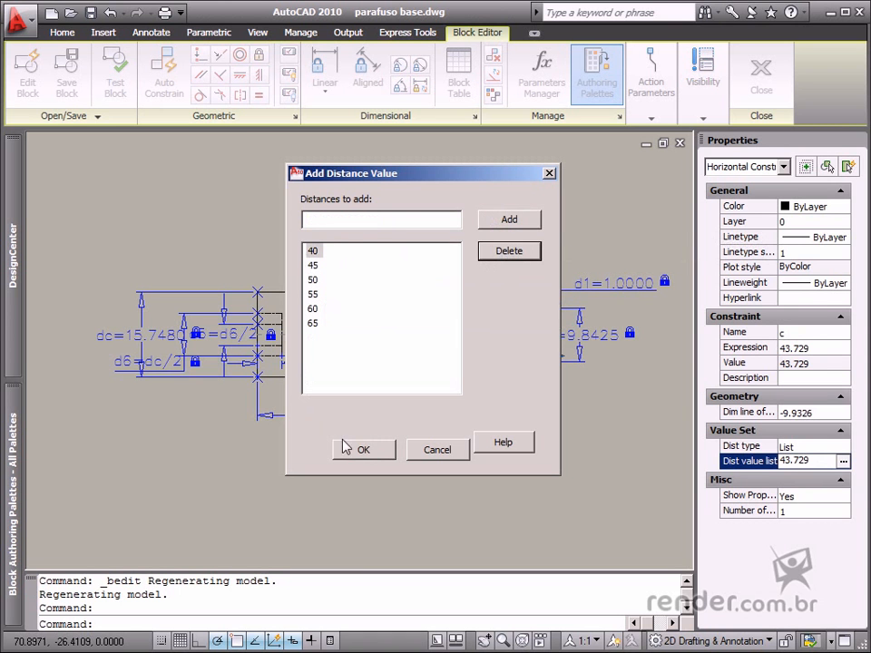
pyautogui.click(363, 450)
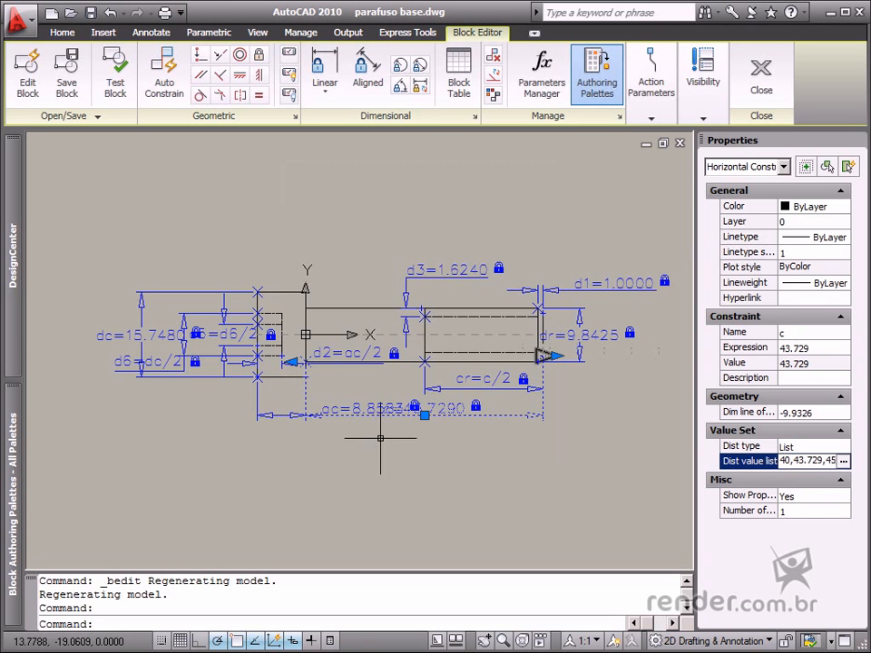
pyautogui.moveTo(616, 352)
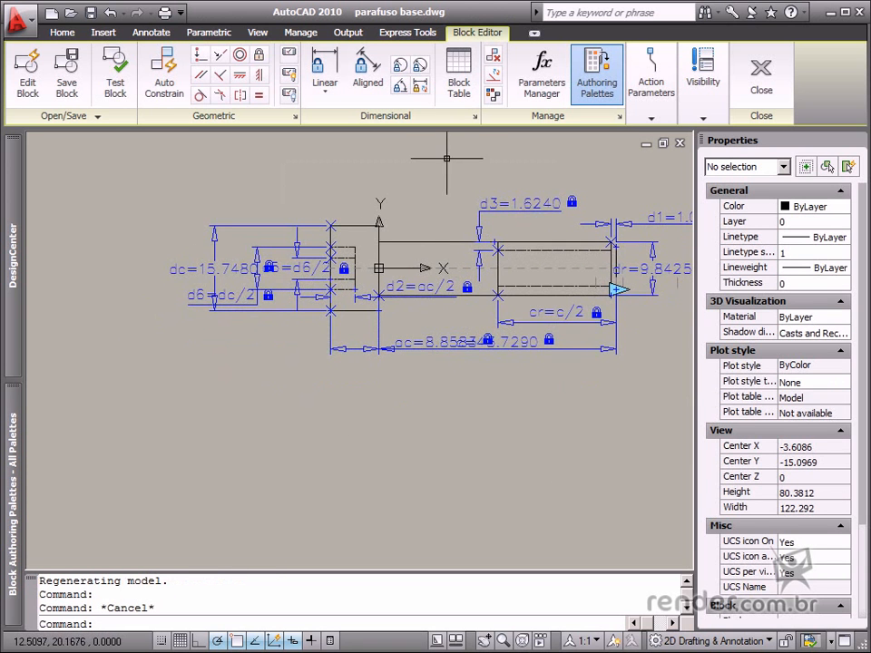
pyautogui.moveTo(457, 73)
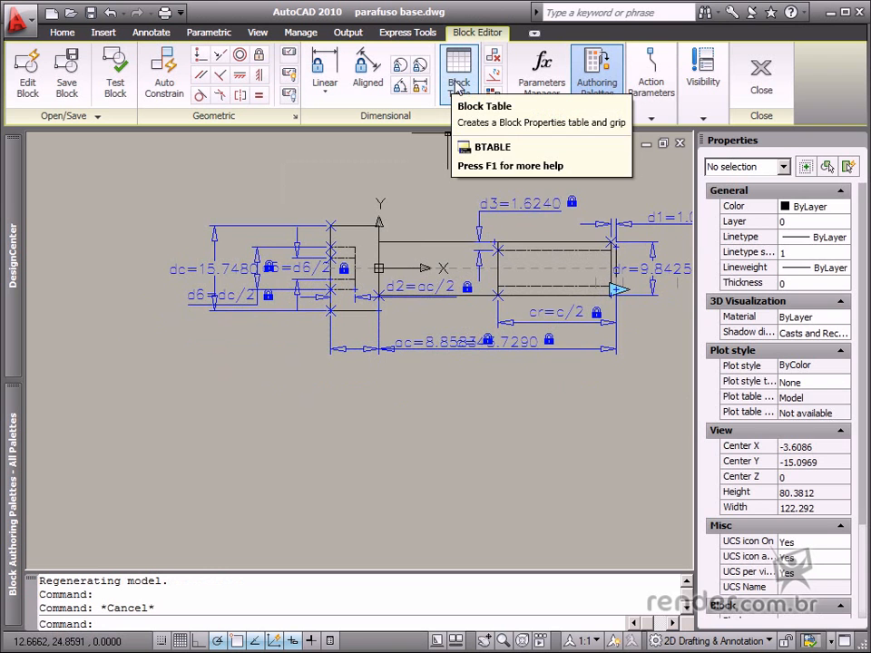
pyautogui.moveTo(457, 82)
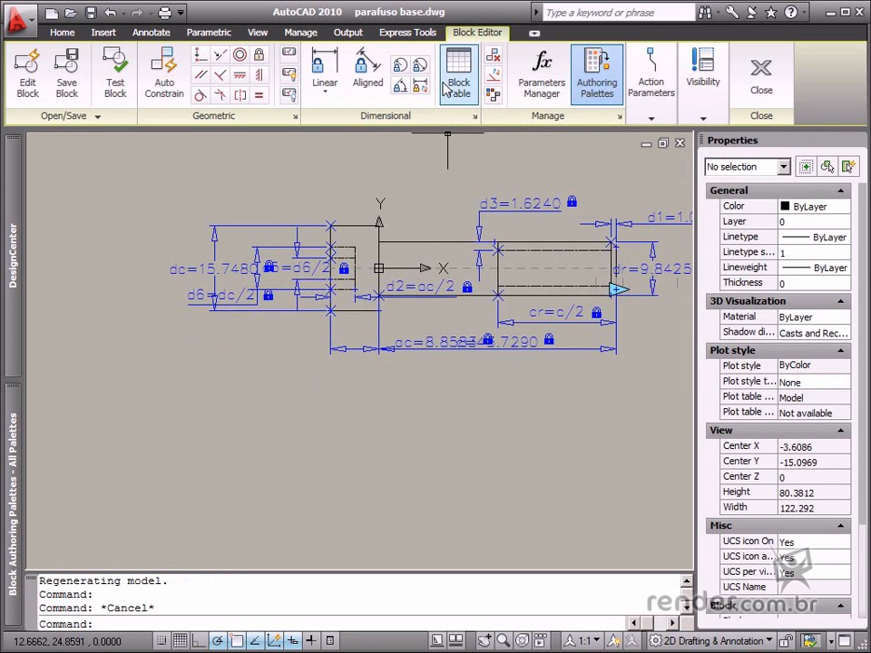
pyautogui.moveTo(457, 73)
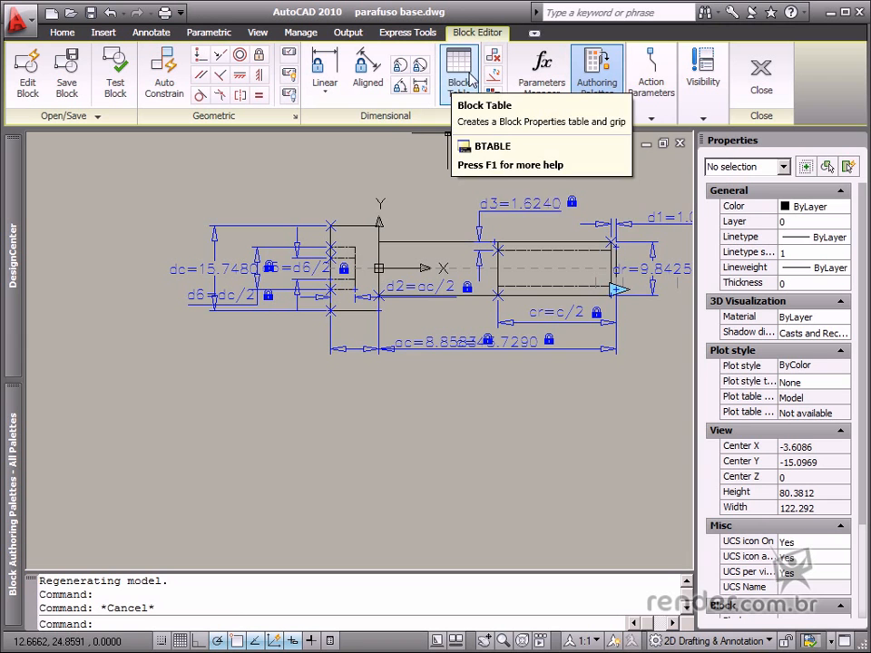
# - Start a Block Table from the Block Editor ribbon for the screw block
pyautogui.click(457, 72)
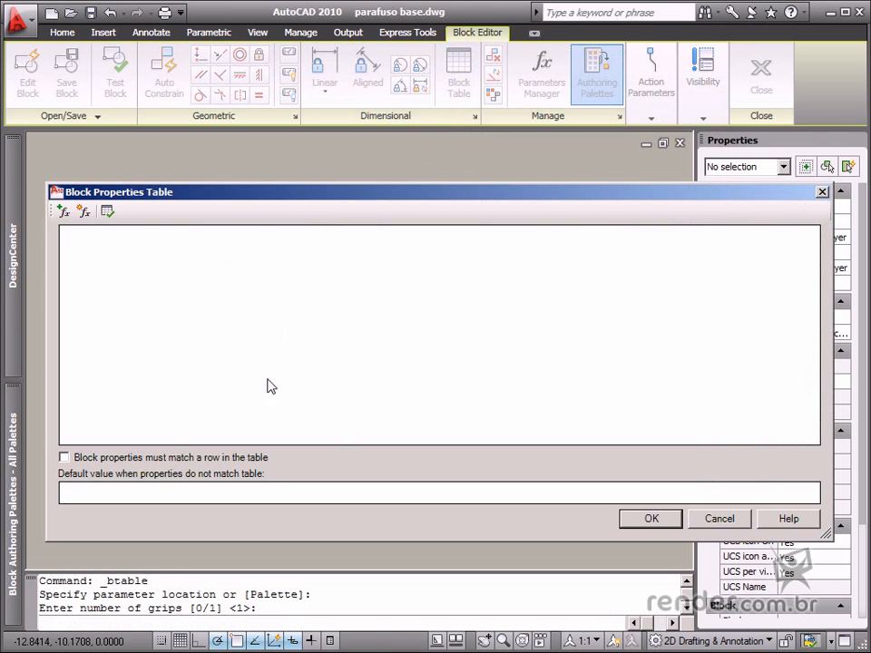
pyautogui.moveTo(61, 210)
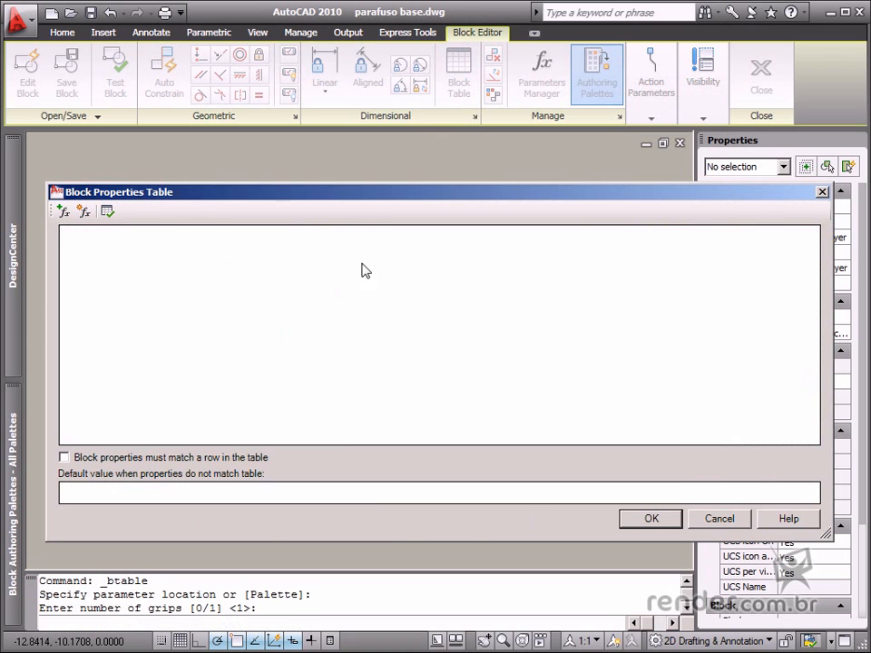
# - Add the existing parameters ac, dc and dr as table columns
pyautogui.click(62, 210)
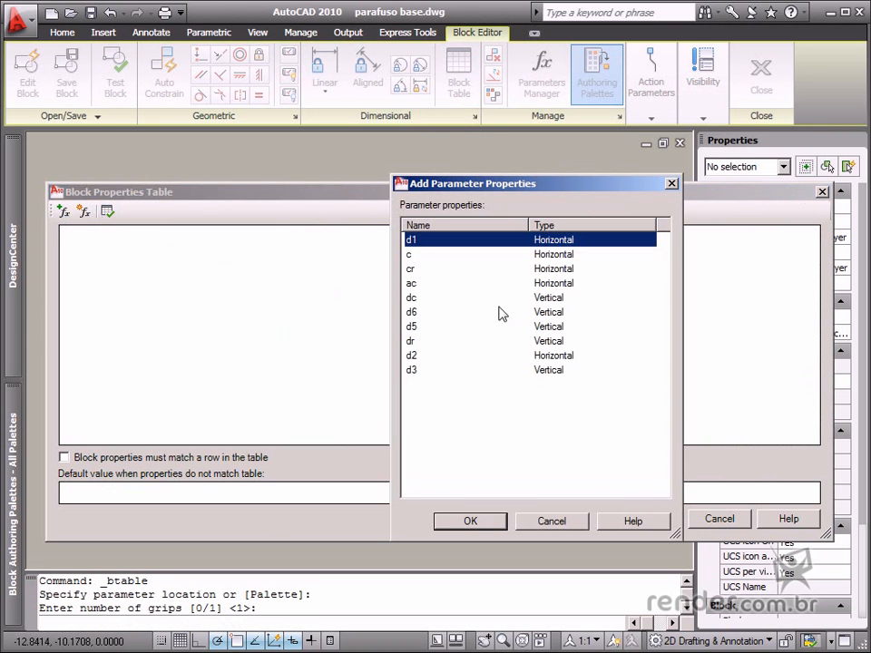
pyautogui.moveTo(414, 289)
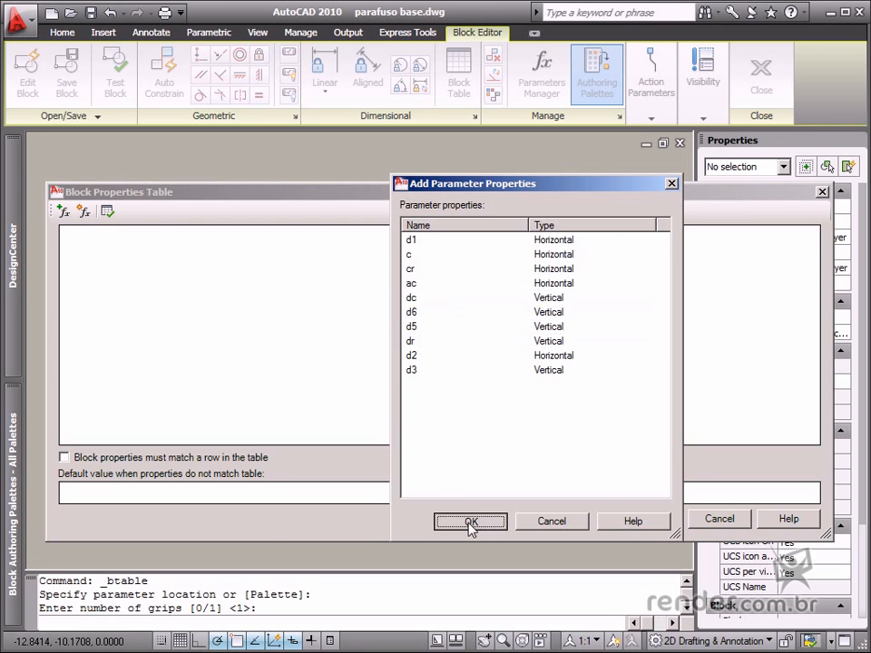
pyautogui.click(470, 521)
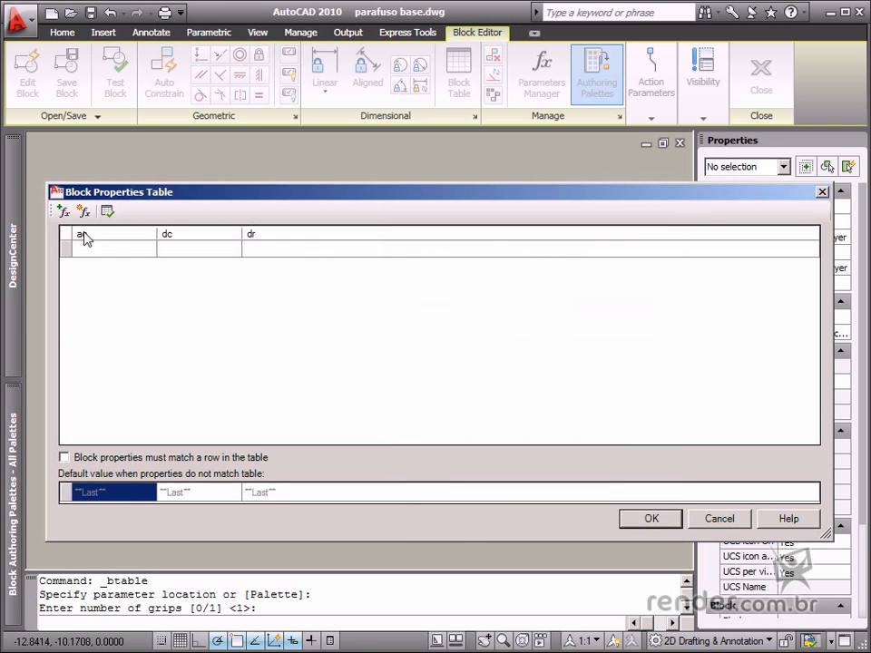
# - Create a new user parameter named P in the table
pyautogui.click(83, 211)
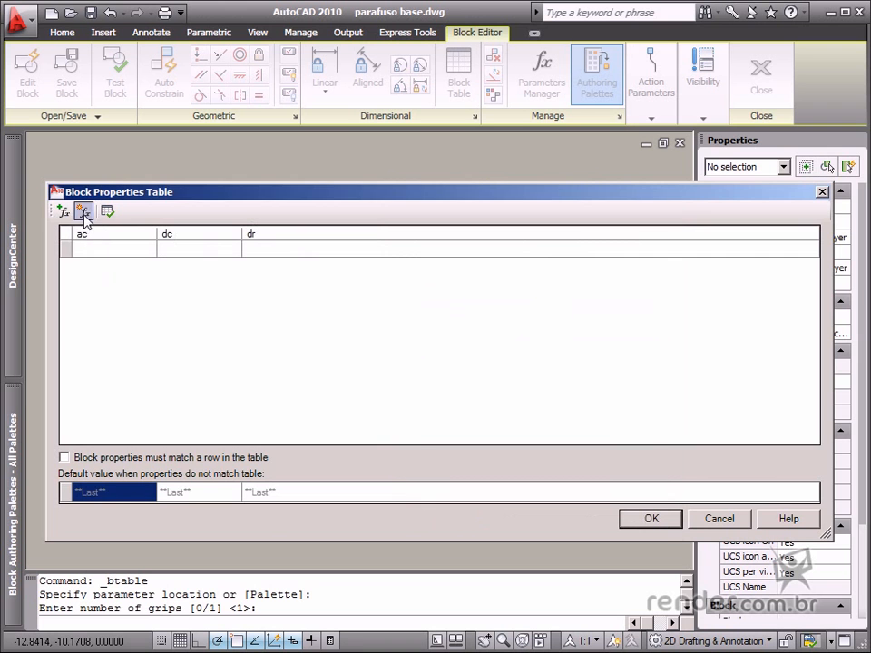
pyautogui.click(83, 210)
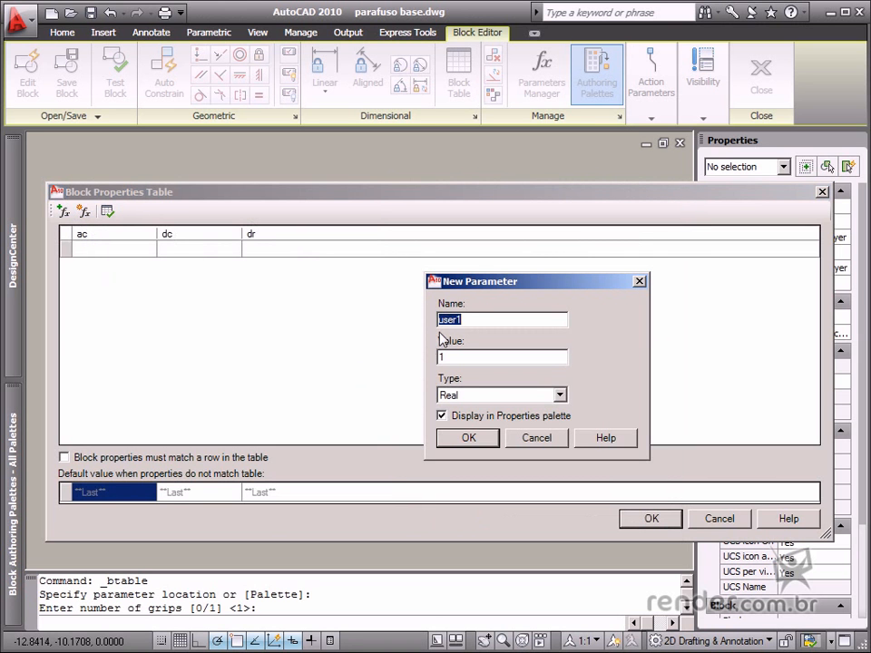
pyautogui.write('P')
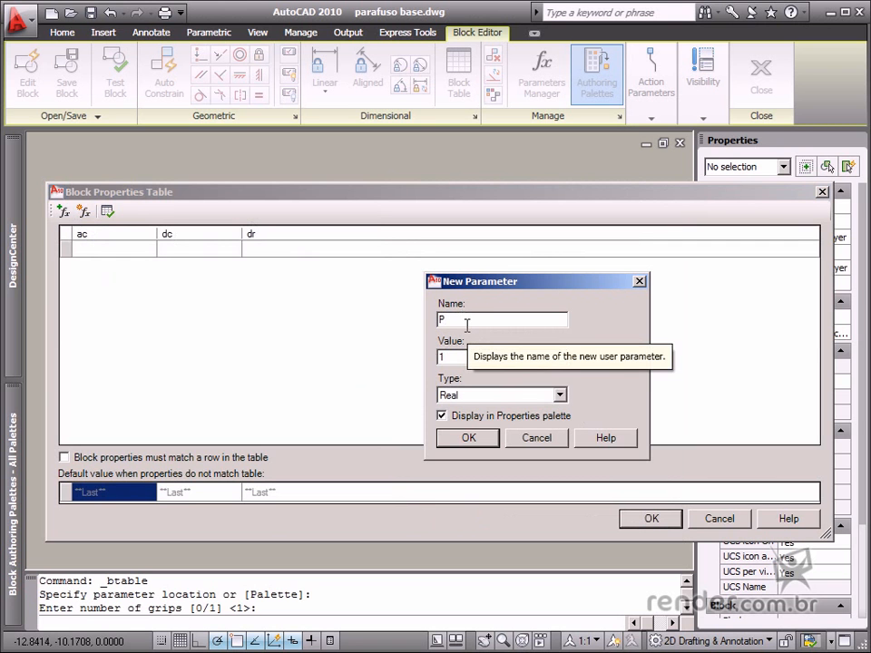
pyautogui.write('l')
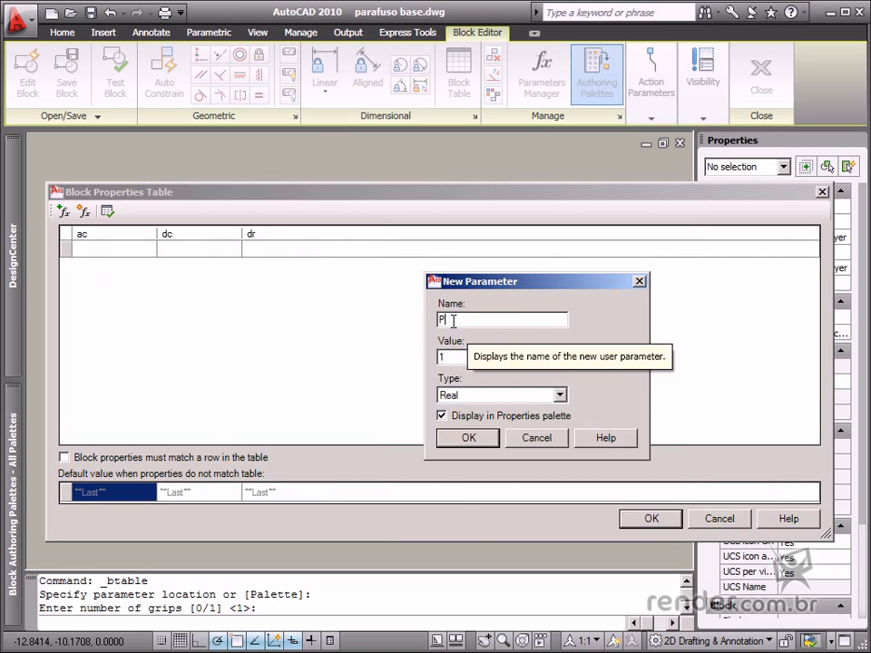
pyautogui.click(468, 438)
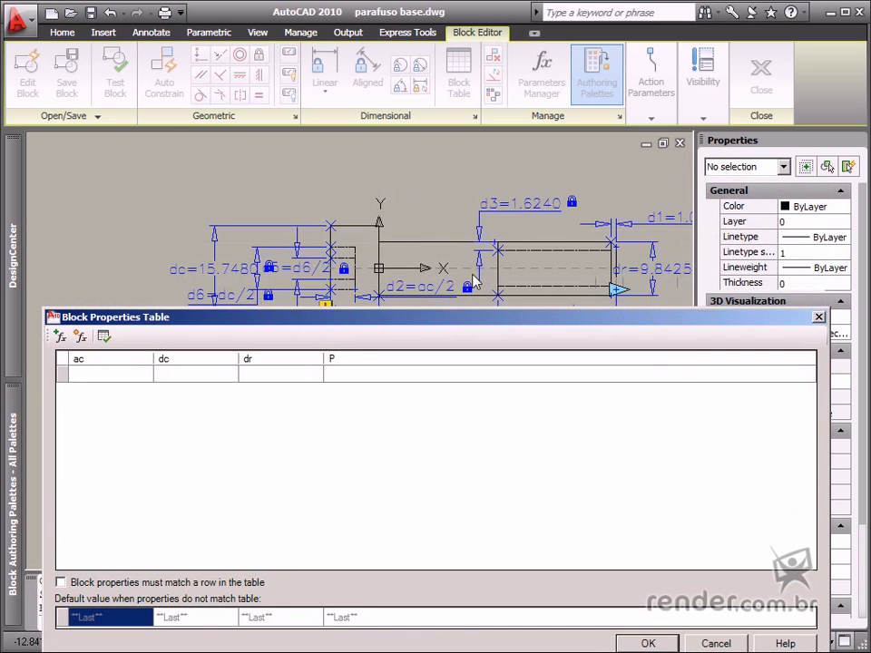
pyautogui.moveTo(559, 239)
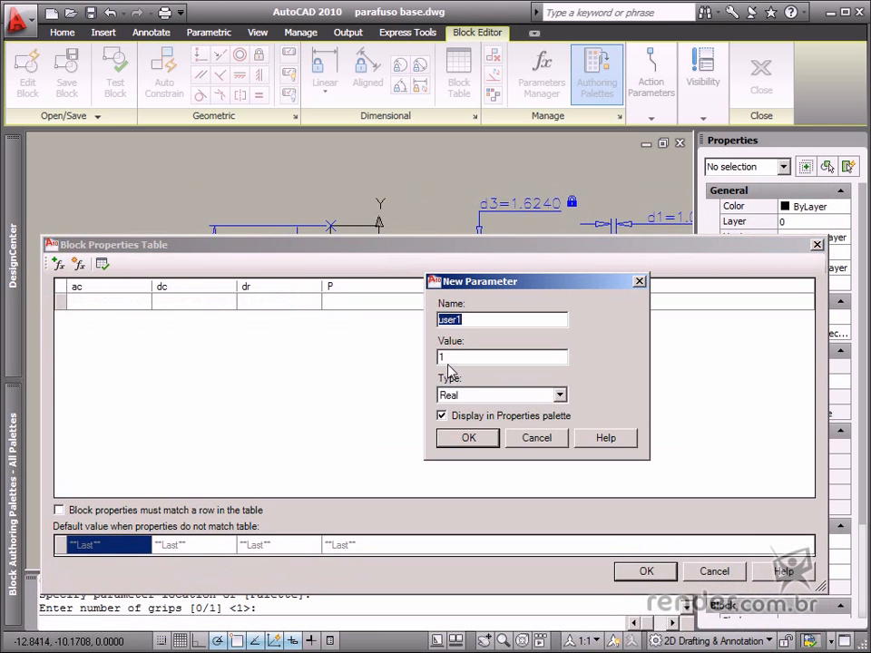
# - Create a String user parameter named modelo as the leading column
pyautogui.write('modelo')
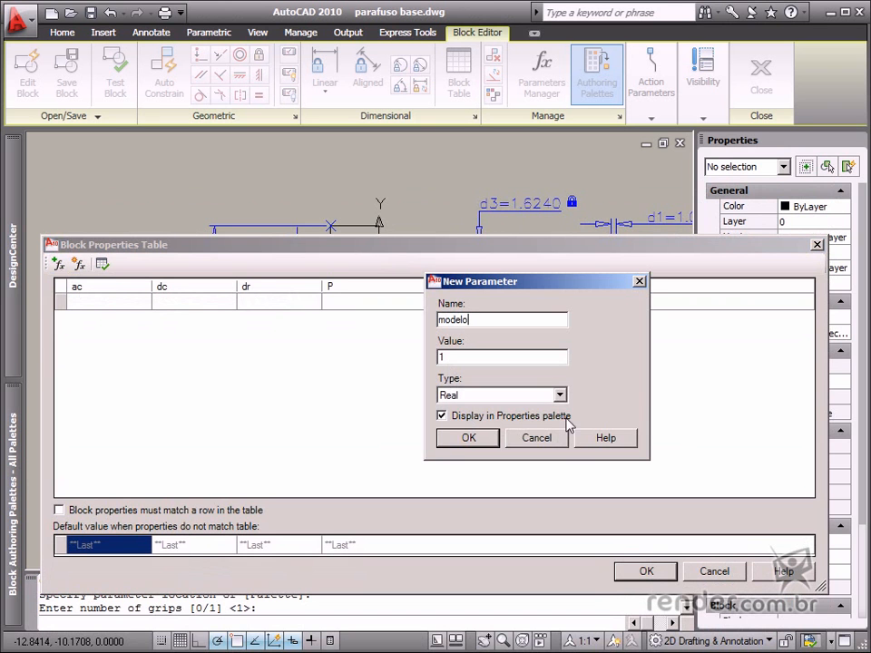
pyautogui.click(501, 396)
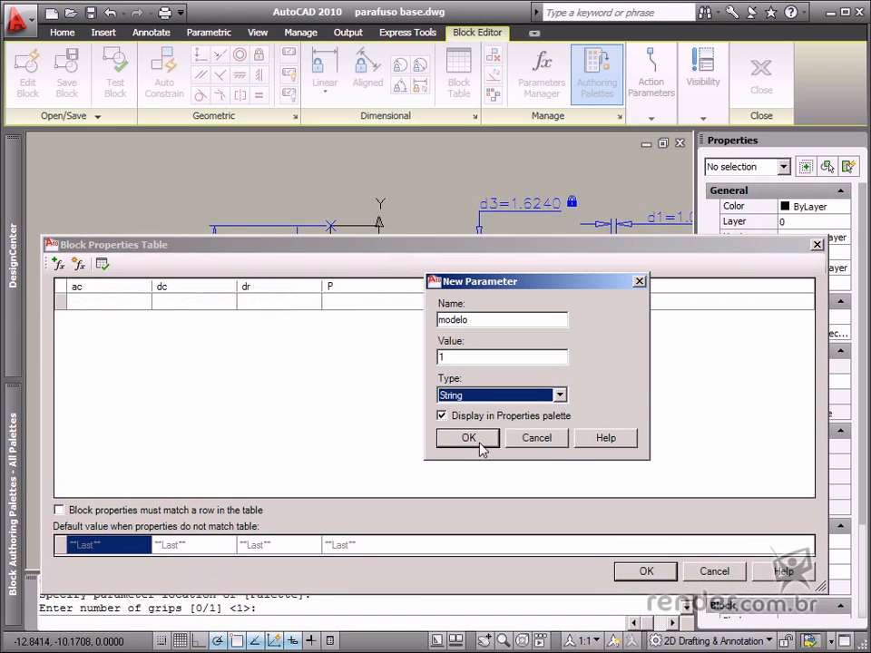
pyautogui.click(468, 438)
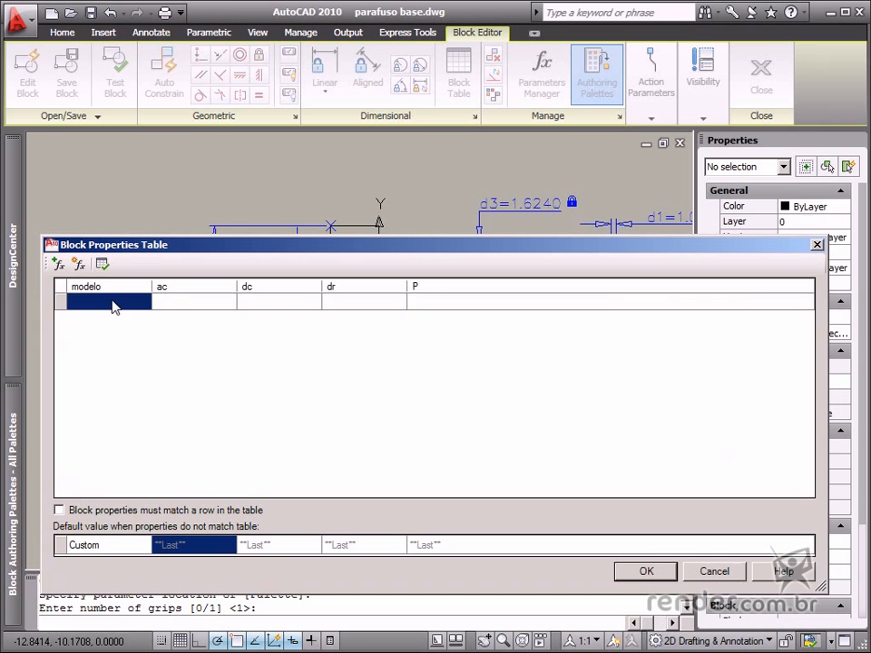
# - Enter rows M3 through M14 with their ac, dc, dr and P values and accept the table
pyautogui.write('M3')
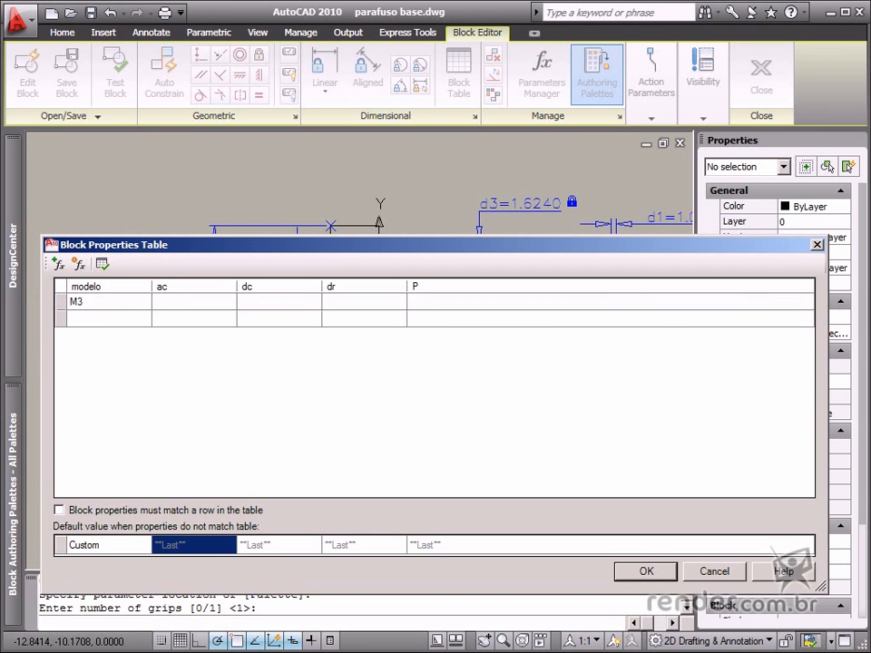
pyautogui.click(193, 302)
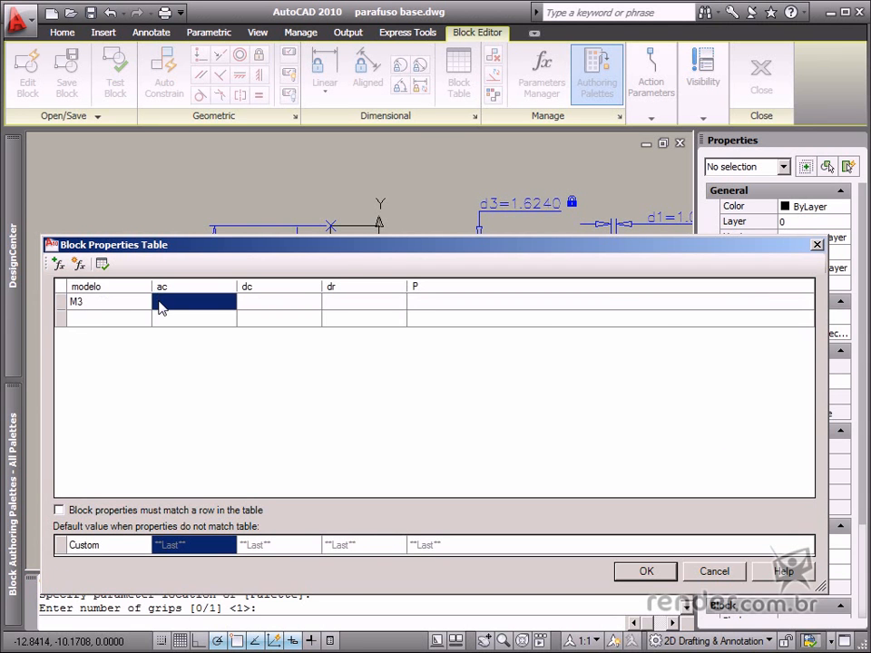
pyautogui.write('3')
pyautogui.click(280, 301)
pyautogui.write('5')
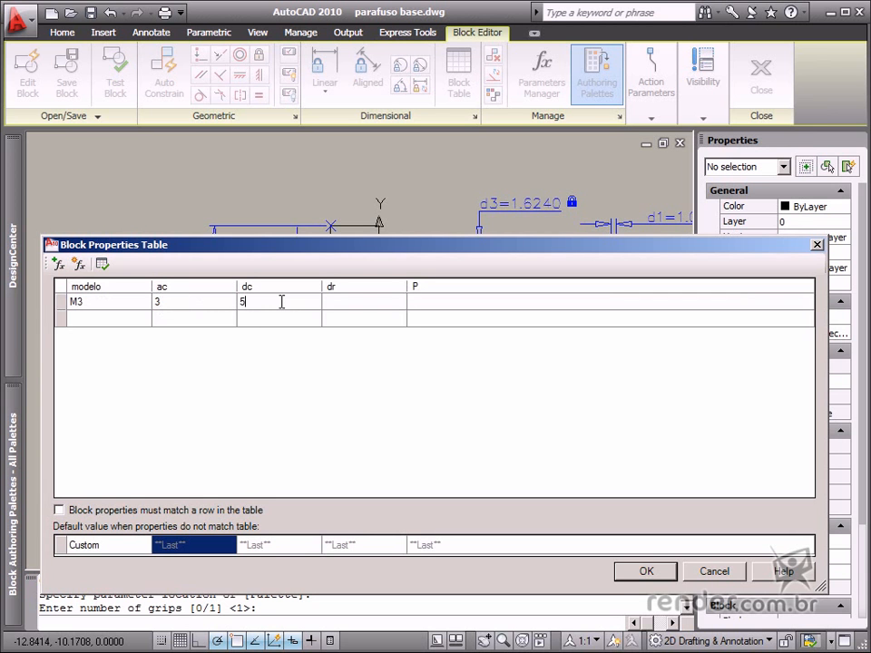
pyautogui.write('.5')
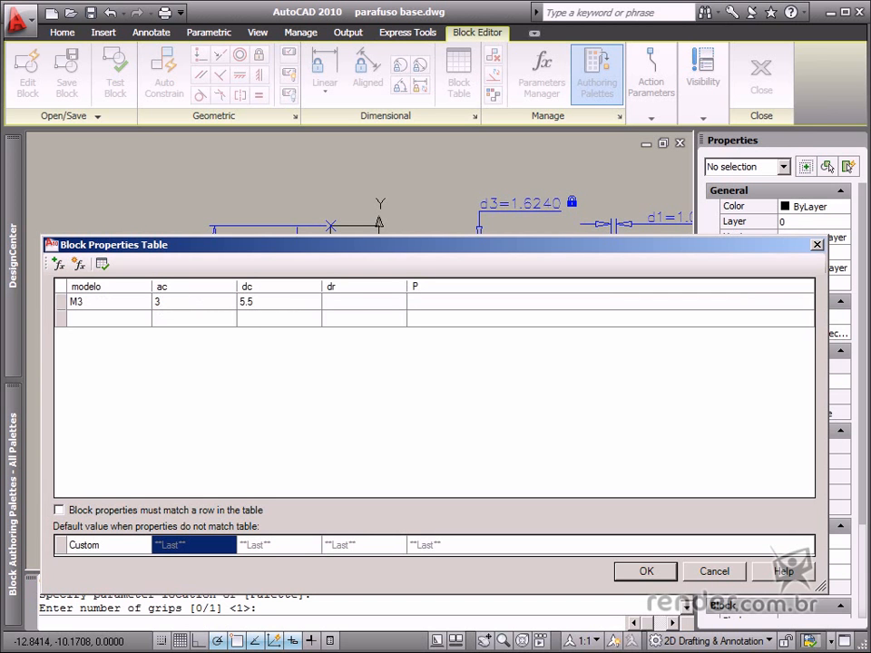
pyautogui.moveTo(360, 307)
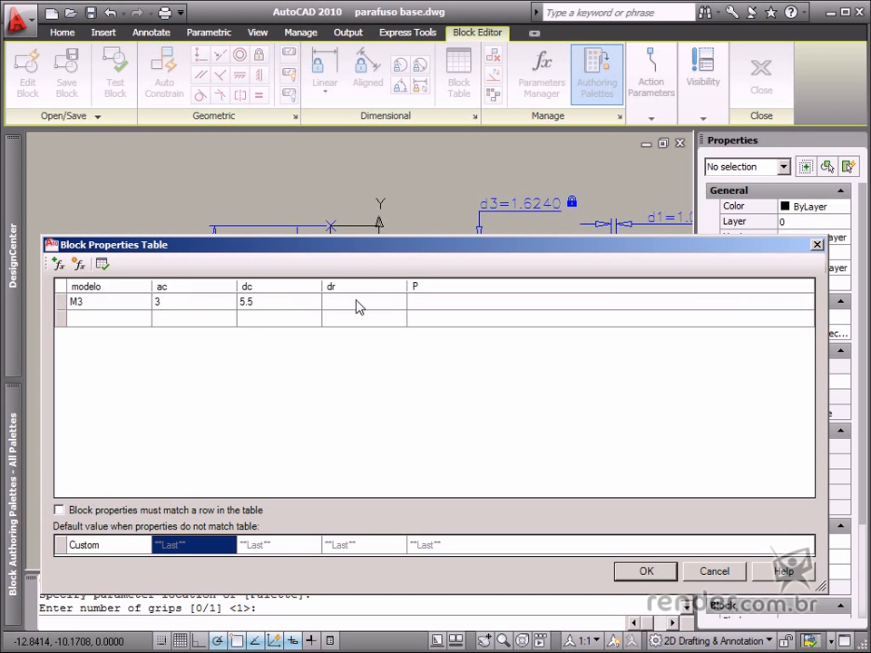
pyautogui.write('3')
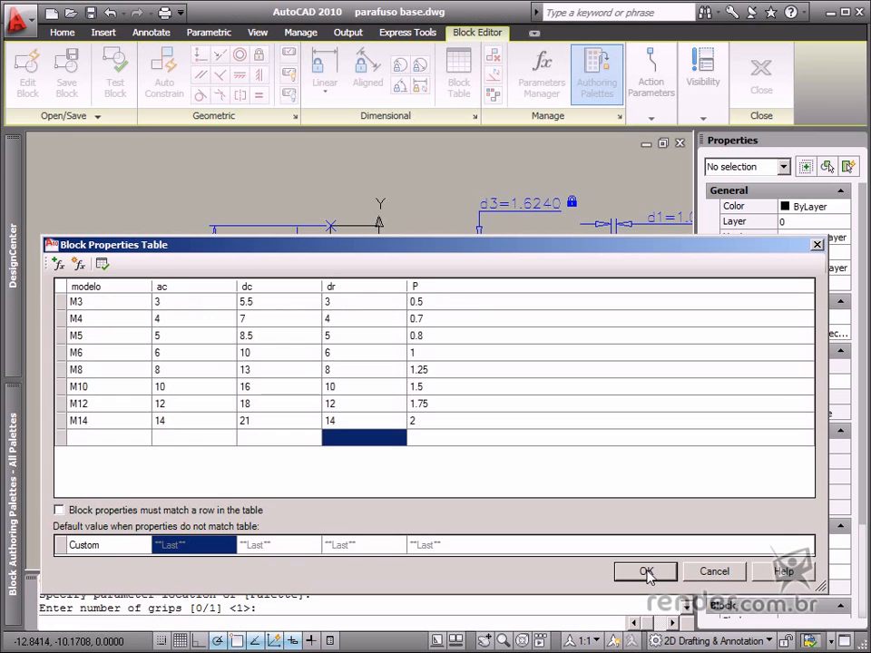
pyautogui.click(646, 570)
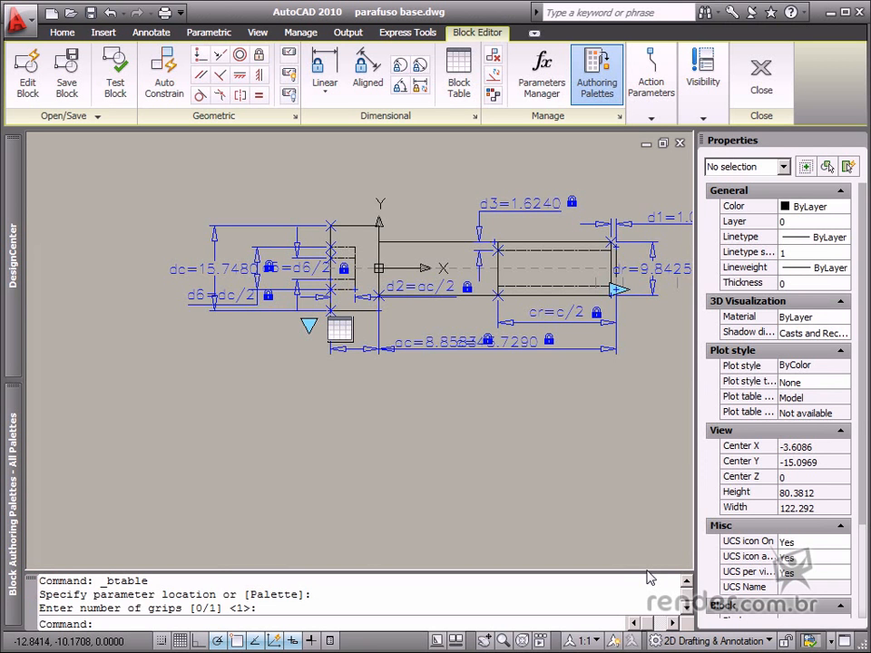
pyautogui.moveTo(610, 510)
pyautogui.write('*o')
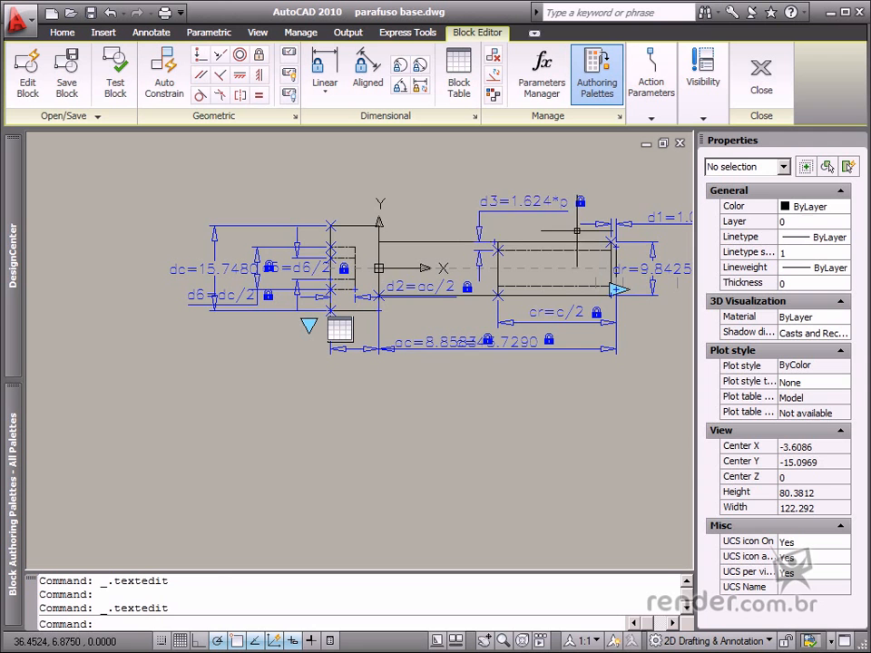
pyautogui.moveTo(579, 234)
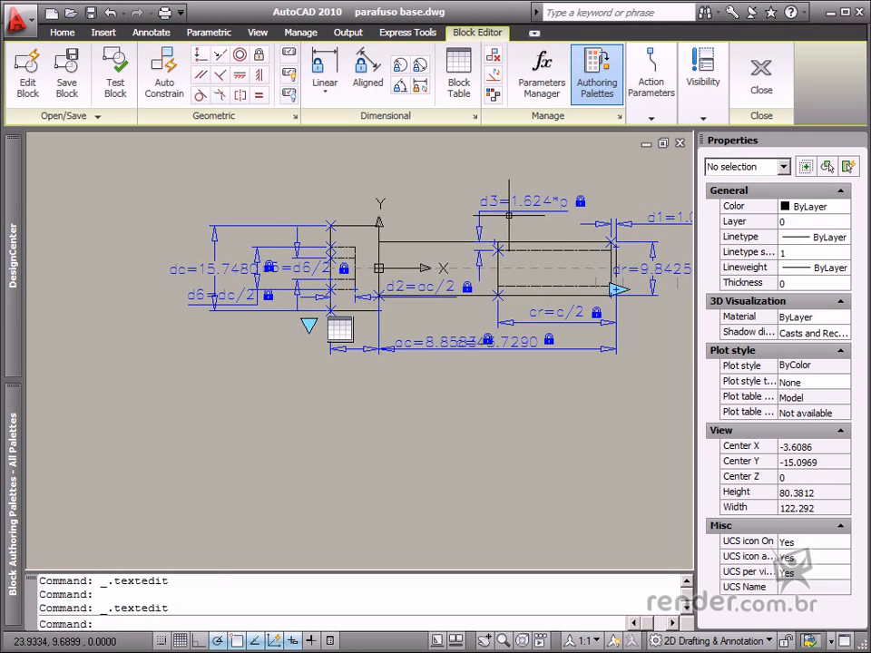
pyautogui.moveTo(385, 185)
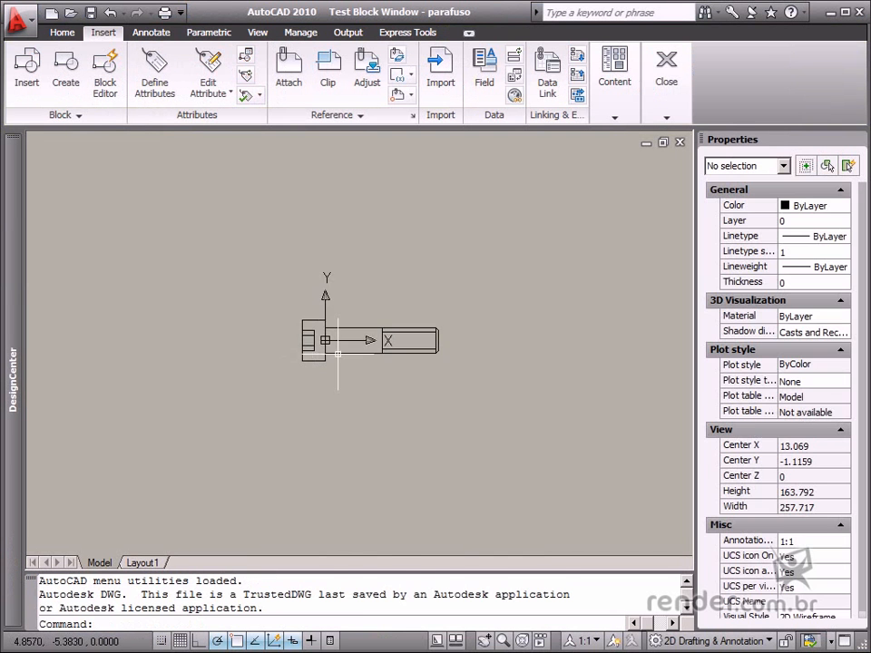
# - Select the screw block in the Test Block Window to expose its parameters
pyautogui.click(316, 342)
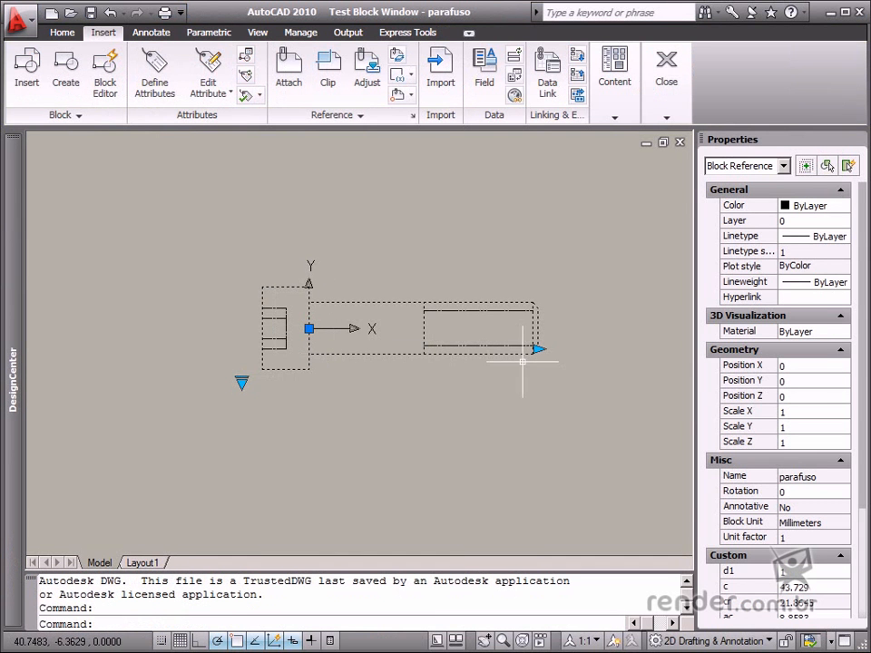
pyautogui.moveTo(535, 353)
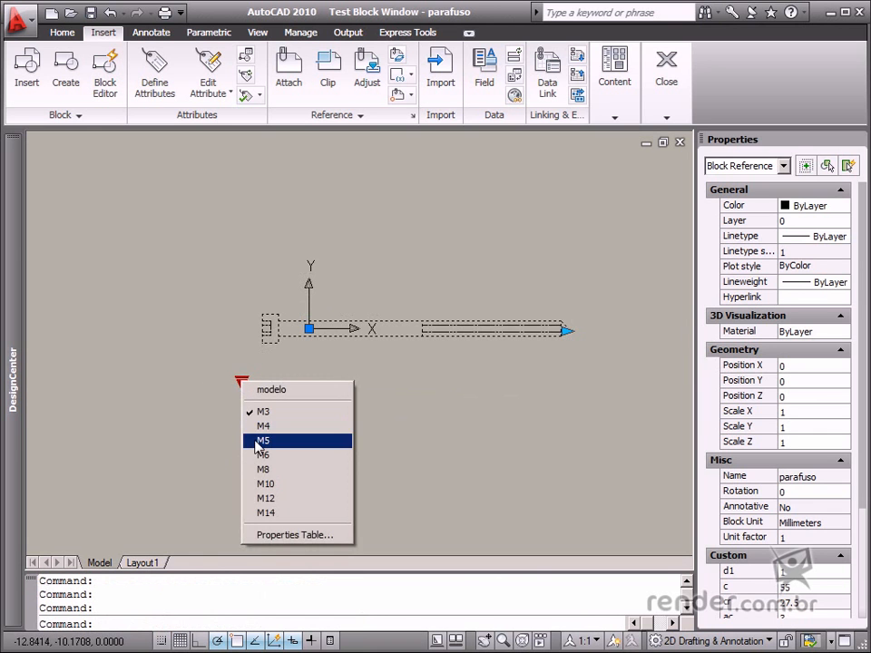
# - Switch the test screw to M5 then M8 via the lookup grip and deselect it
pyautogui.click(261, 441)
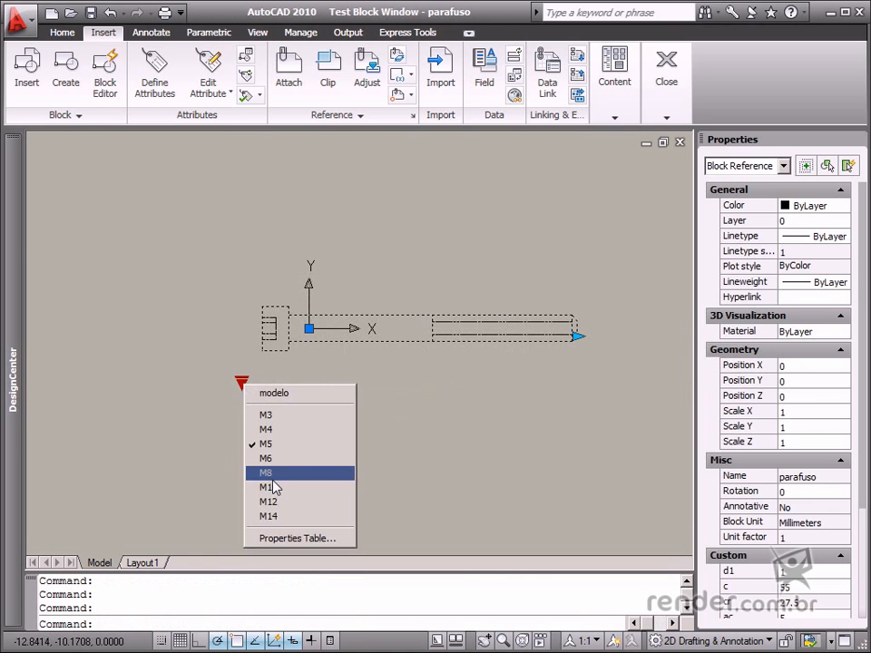
pyautogui.click(265, 472)
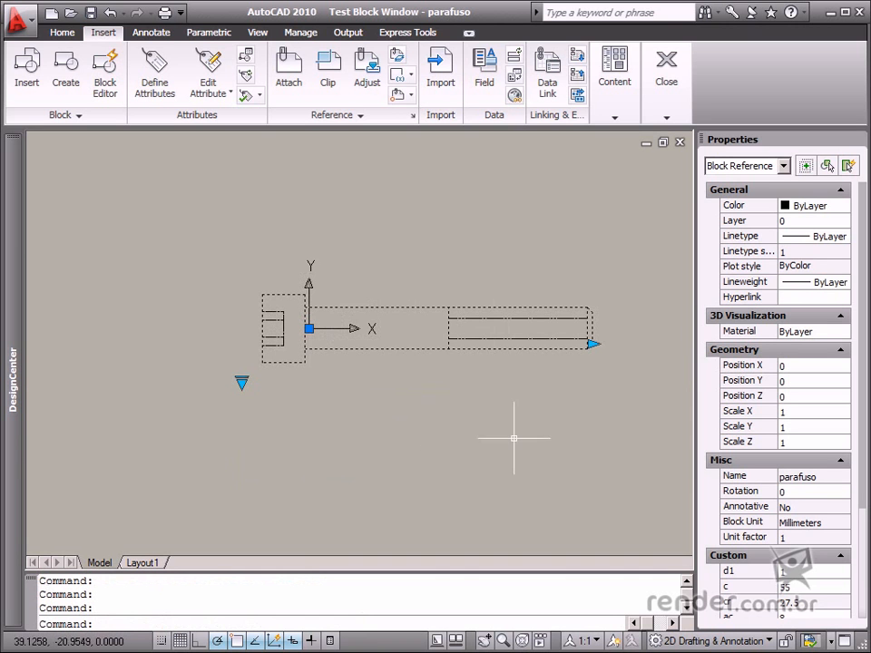
pyautogui.moveTo(523, 429)
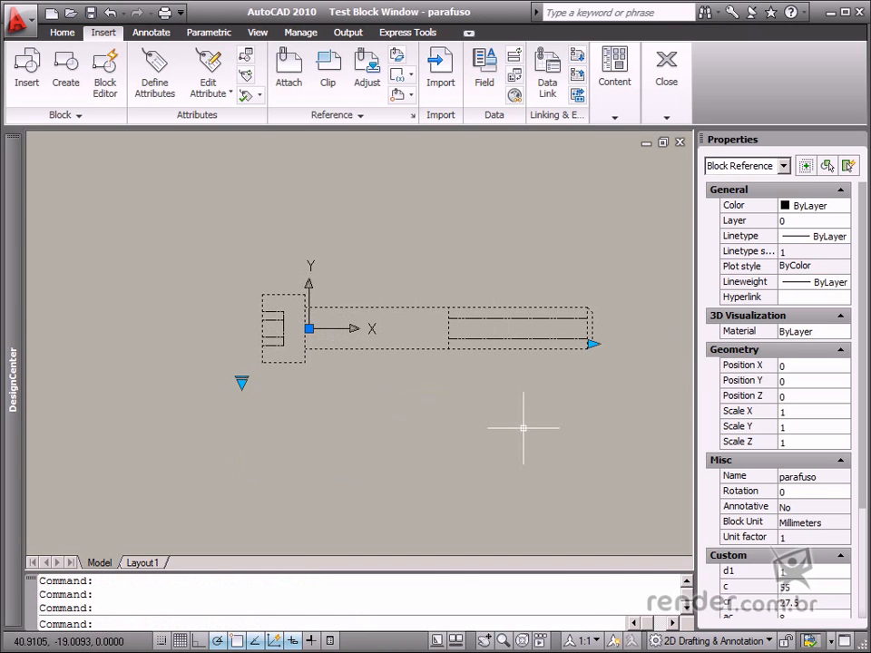
pyautogui.moveTo(209, 305)
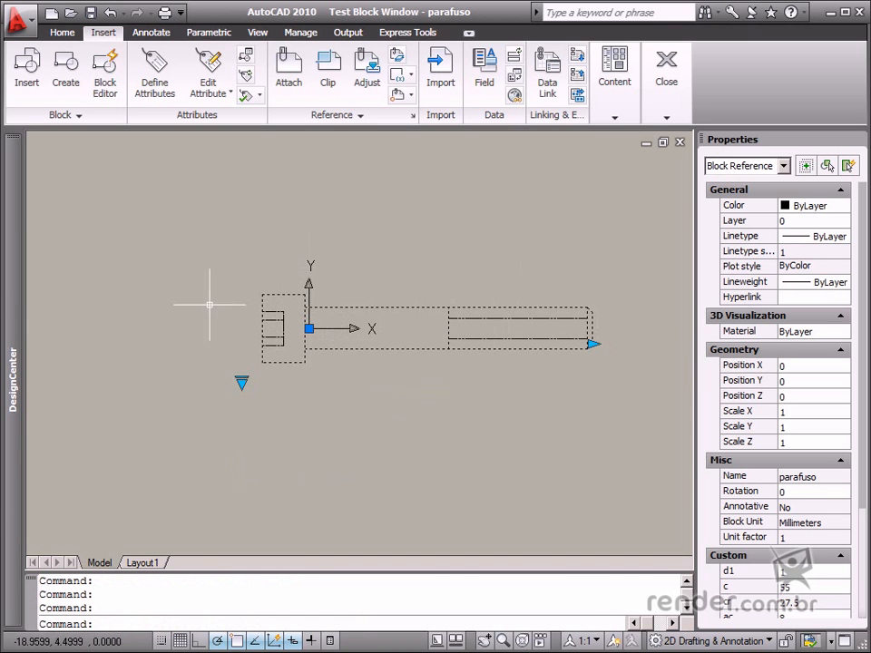
pyautogui.moveTo(452, 274)
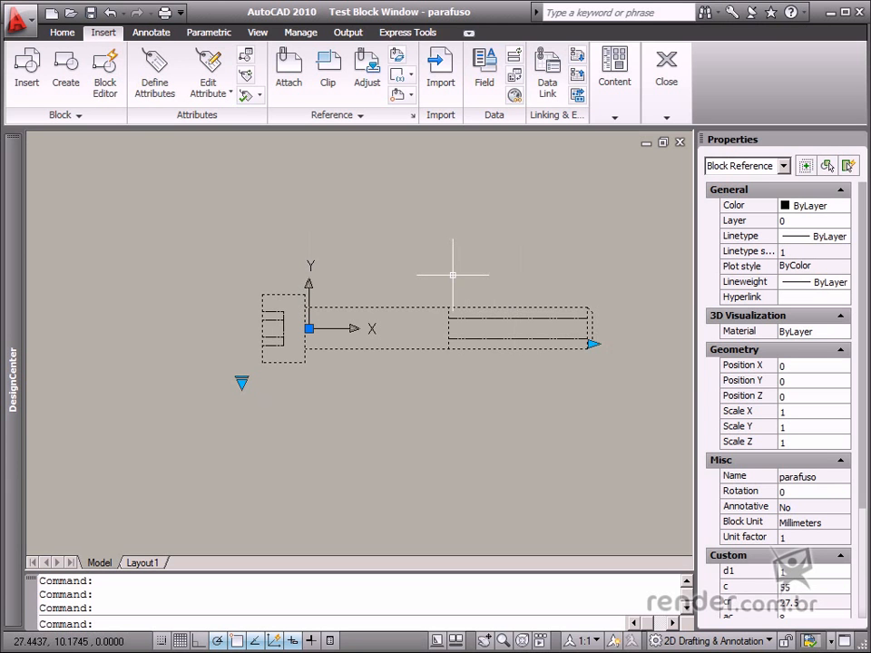
pyautogui.moveTo(399, 354)
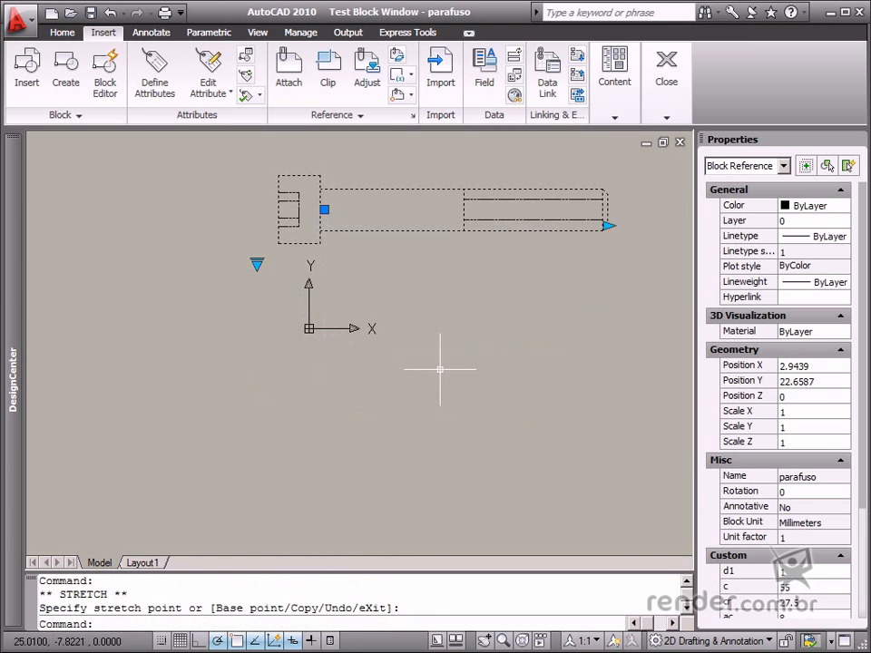
pyautogui.press('Escape')
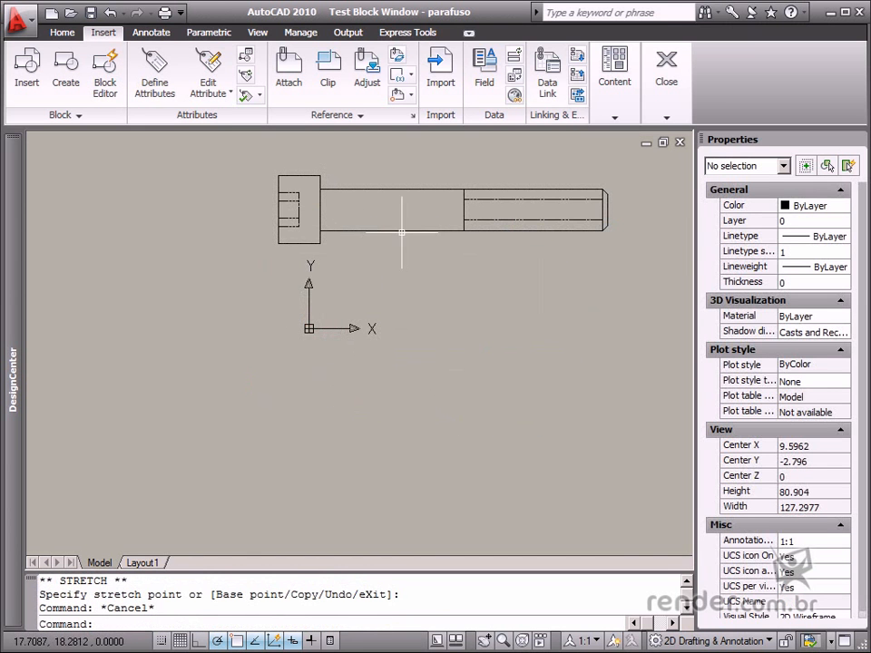
pyautogui.moveTo(370, 225)
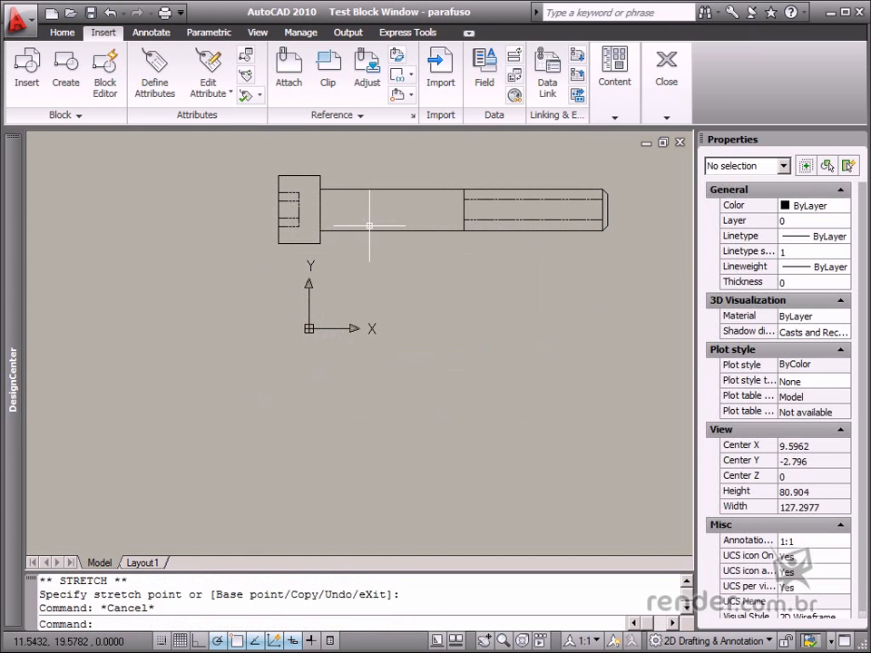